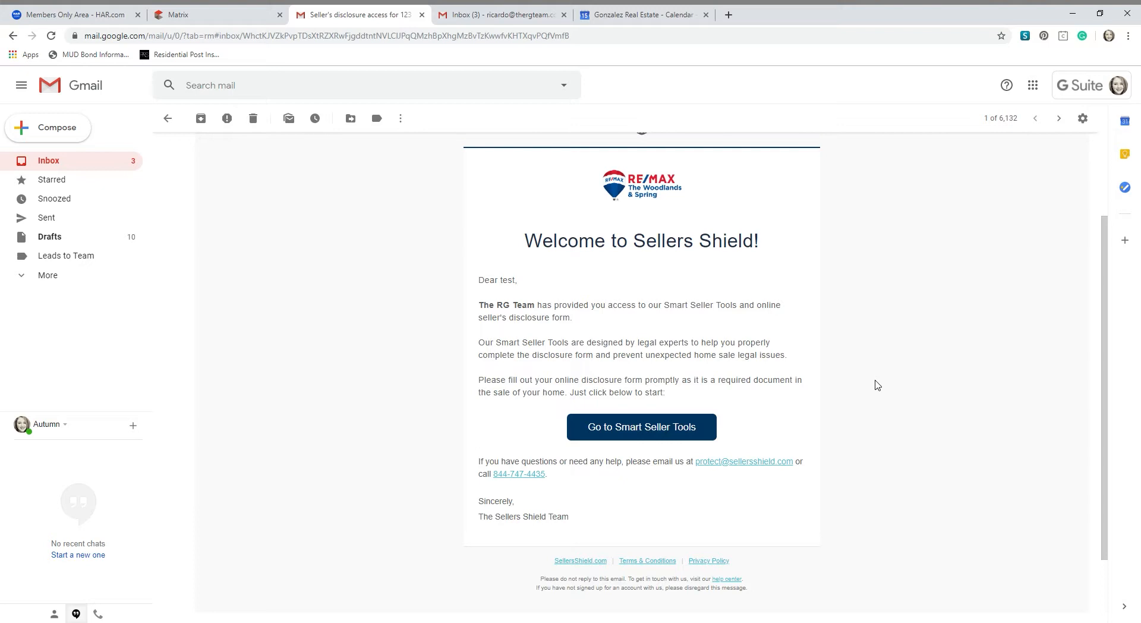
pyautogui.moveTo(601, 460)
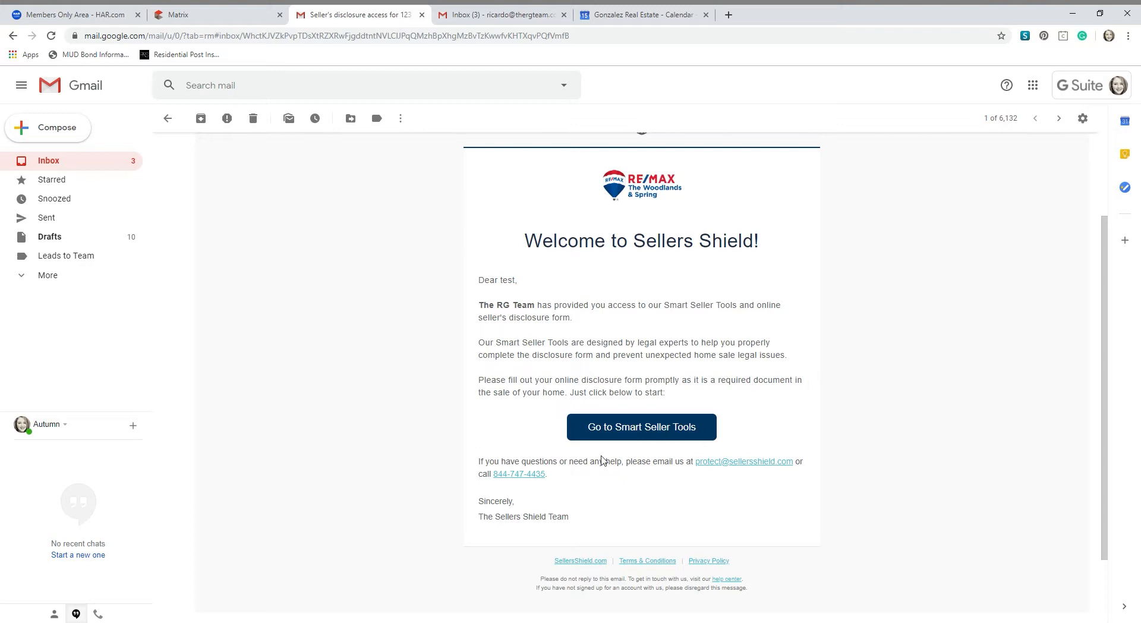
# Follow the email's 'Go to Smart Seller Tools' link to The RG Team's sign-up page
pyautogui.click(641, 427)
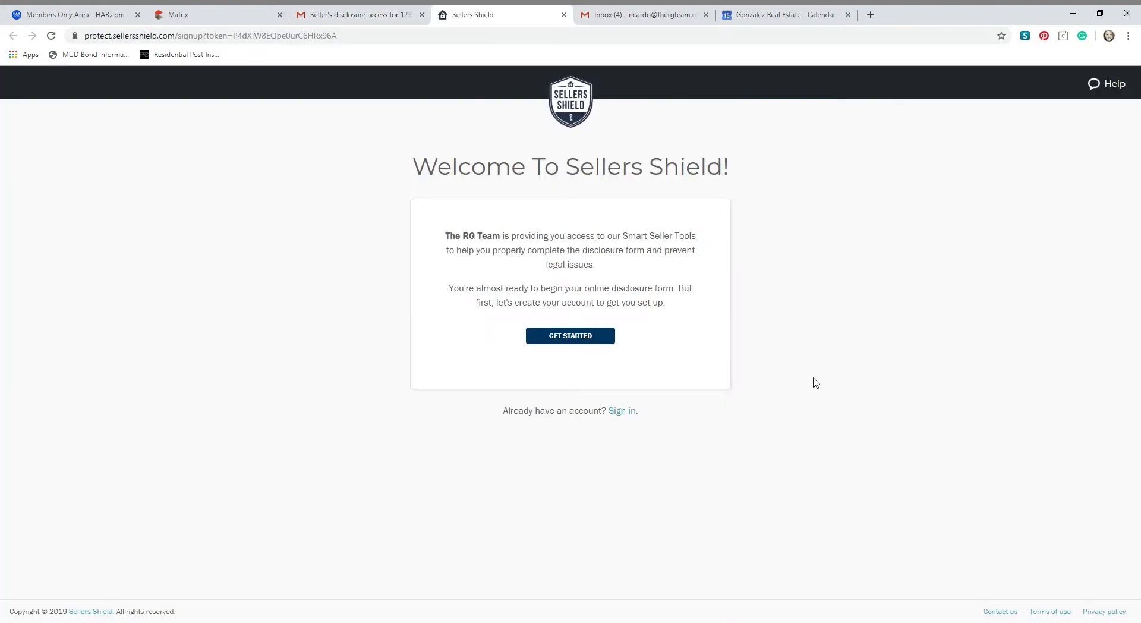
pyautogui.moveTo(812, 384)
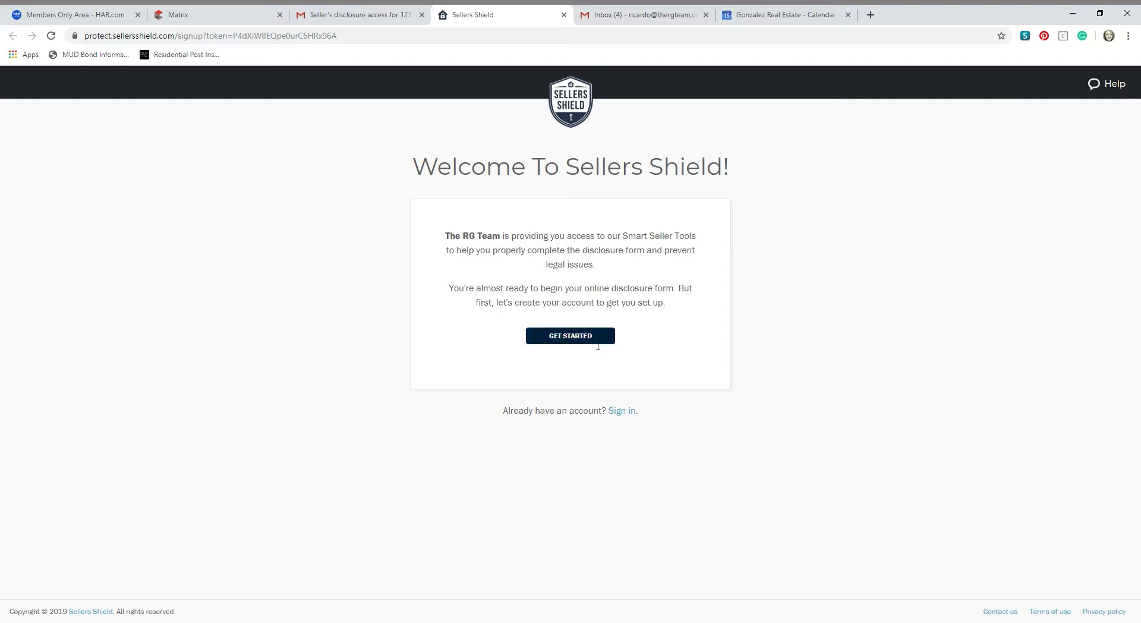
# Start sign-up, check the email field, set and confirm a password, and submit
pyautogui.click(570, 335)
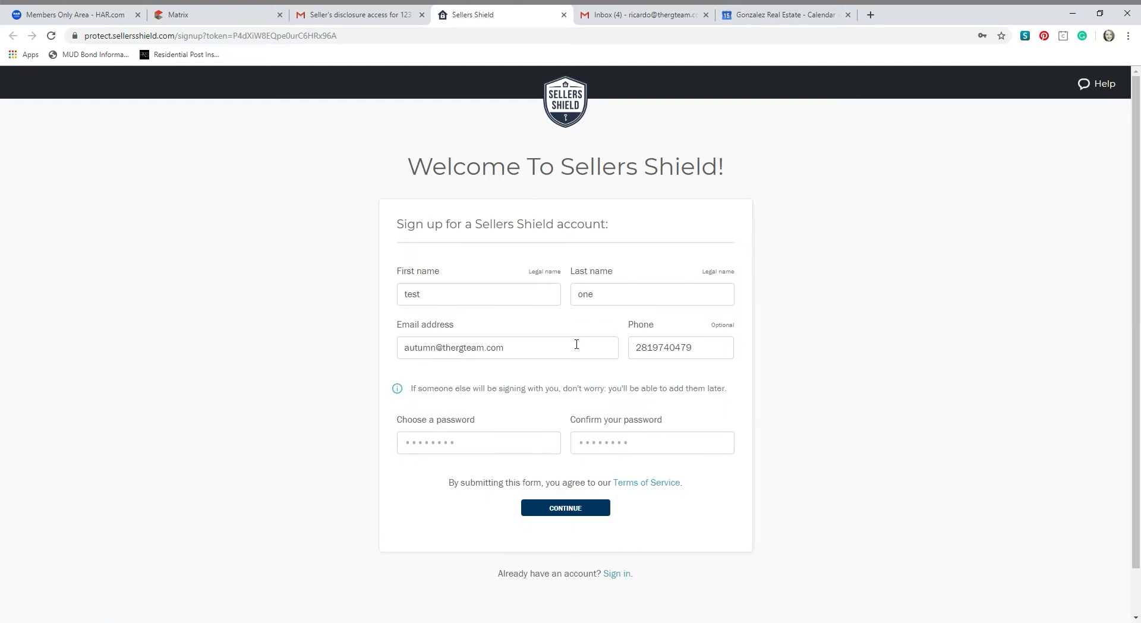
pyautogui.click(507, 347)
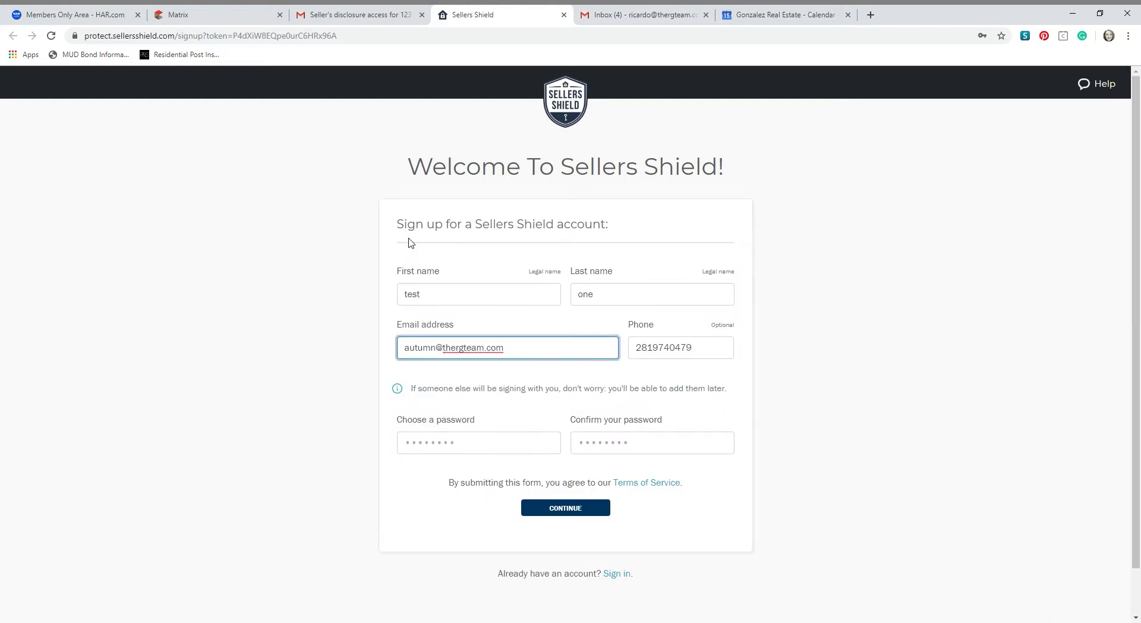
pyautogui.moveTo(469, 323)
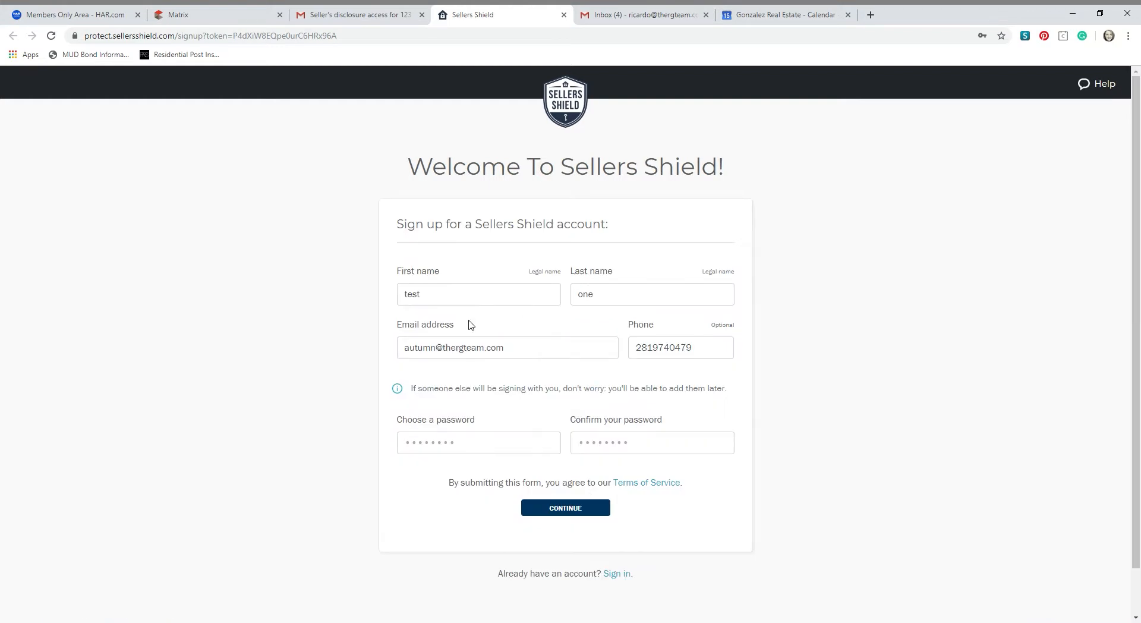
pyautogui.click(506, 347)
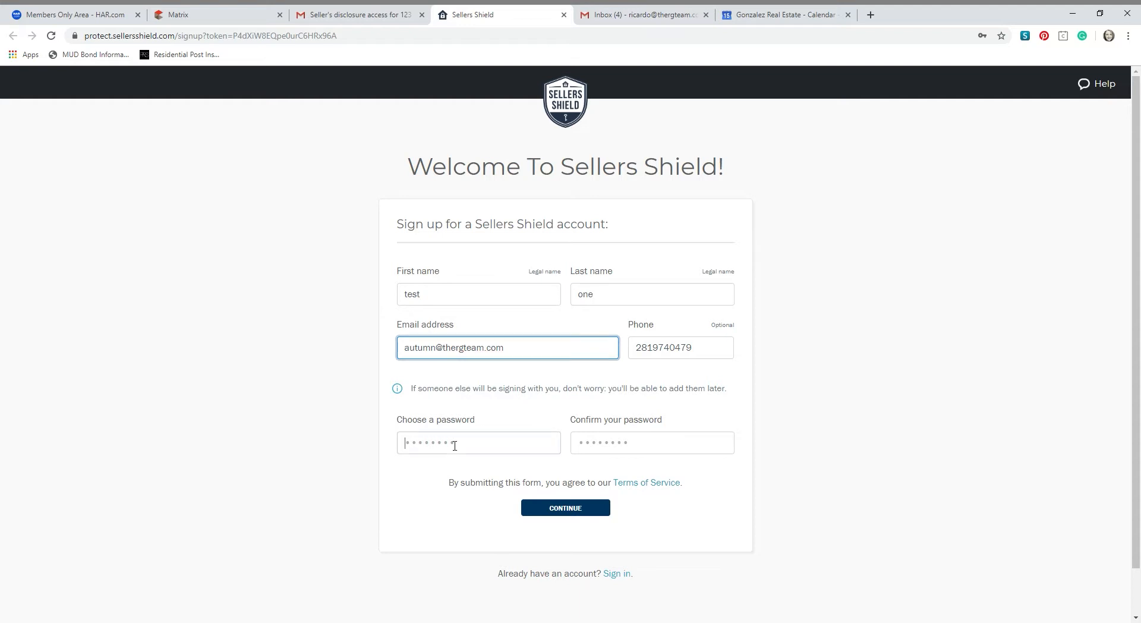
pyautogui.click(478, 442)
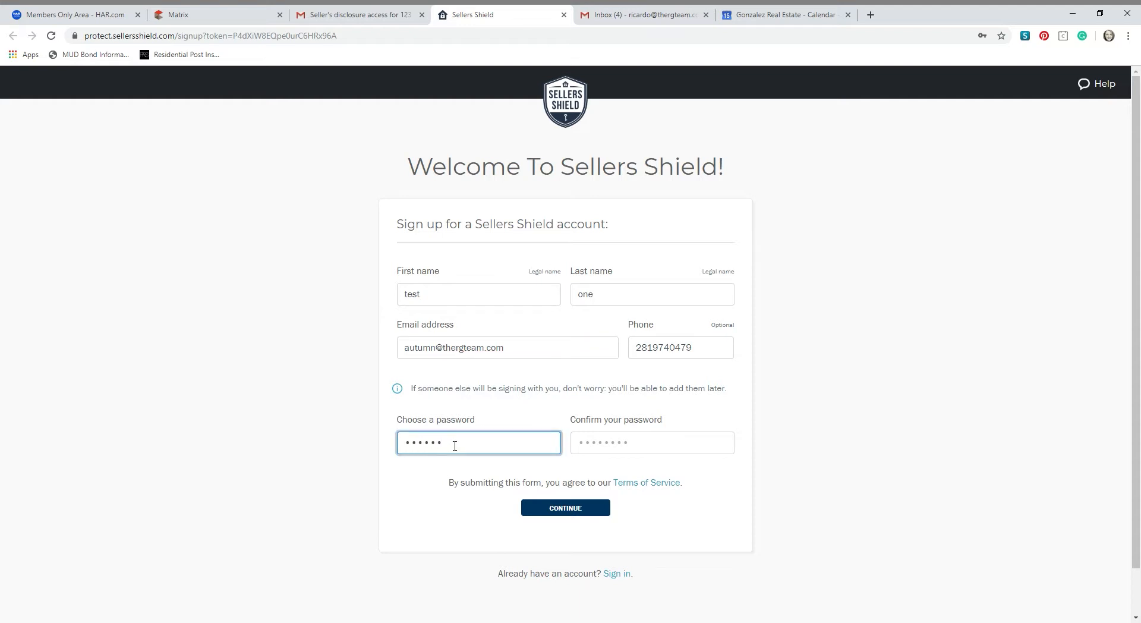
pyautogui.click(652, 442)
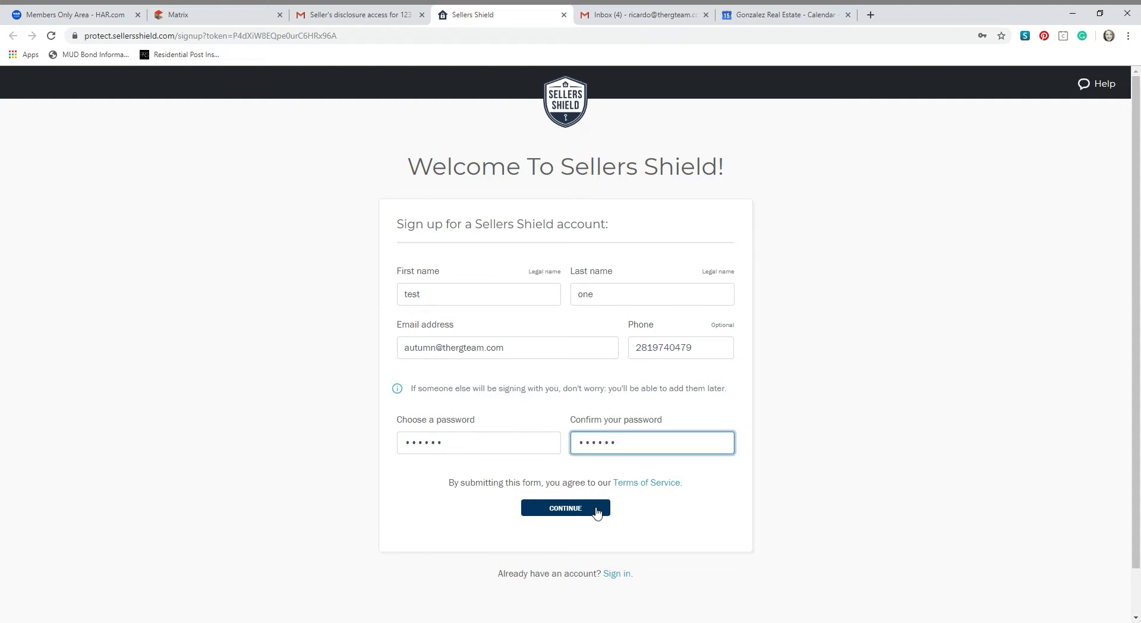
pyautogui.click(565, 507)
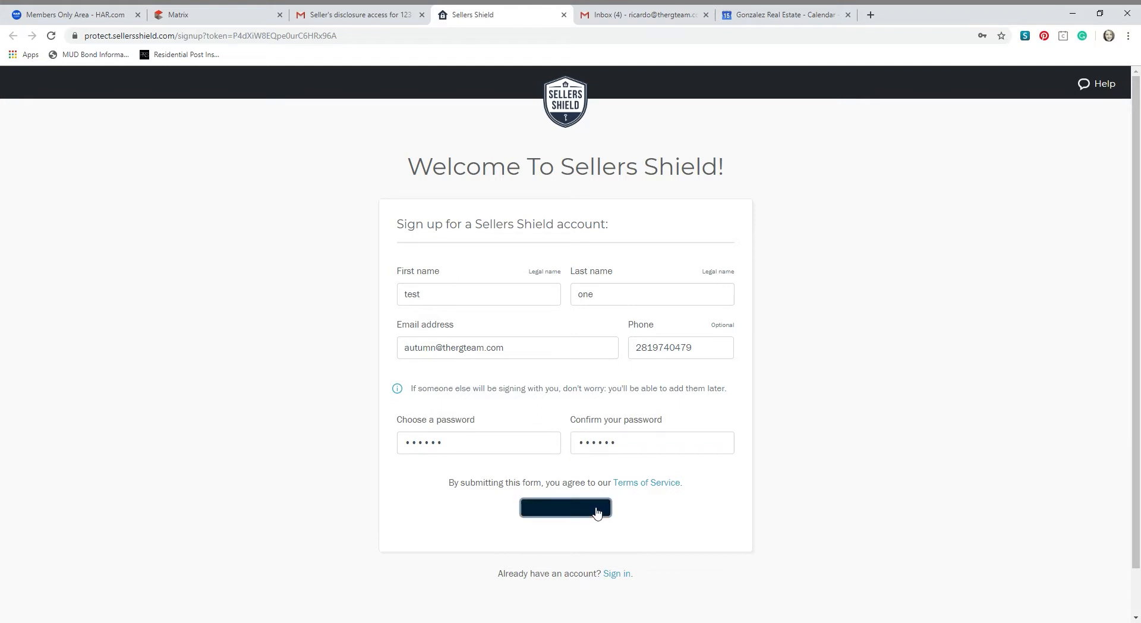
pyautogui.click(565, 507)
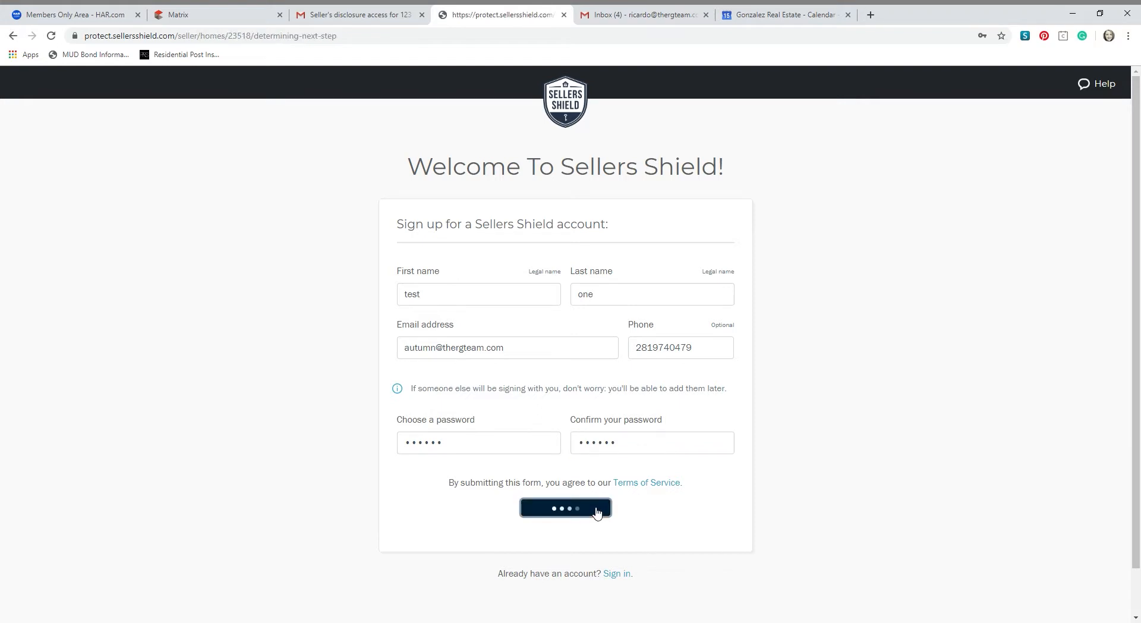
# Submit the sign-up again to reach the prefilled 123 Main St address step
pyautogui.click(565, 508)
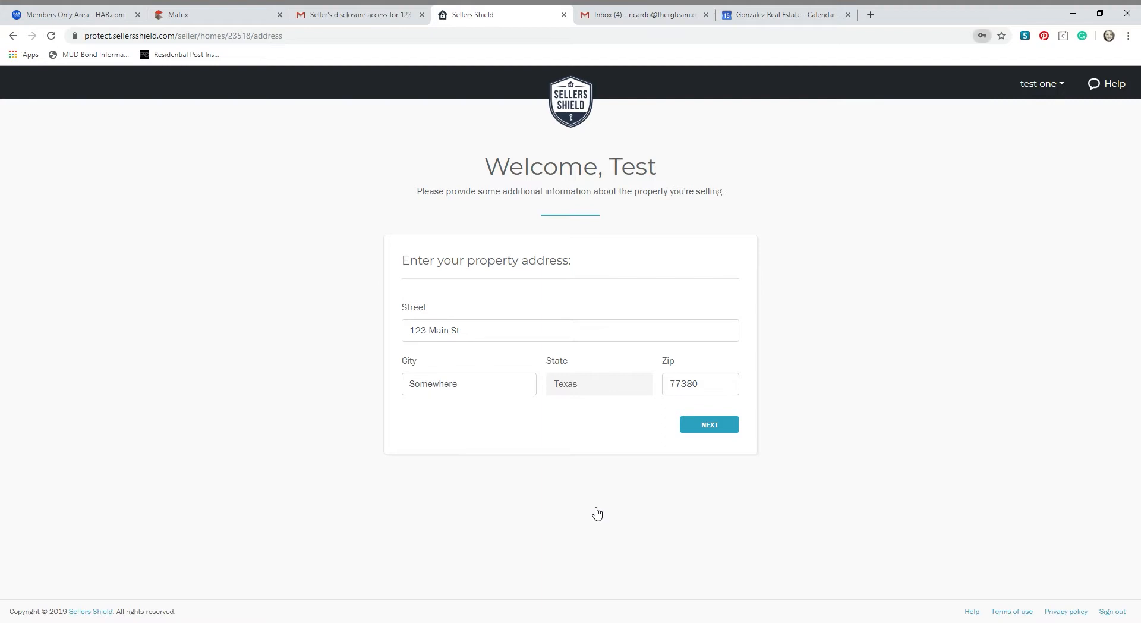
pyautogui.moveTo(1003, 59)
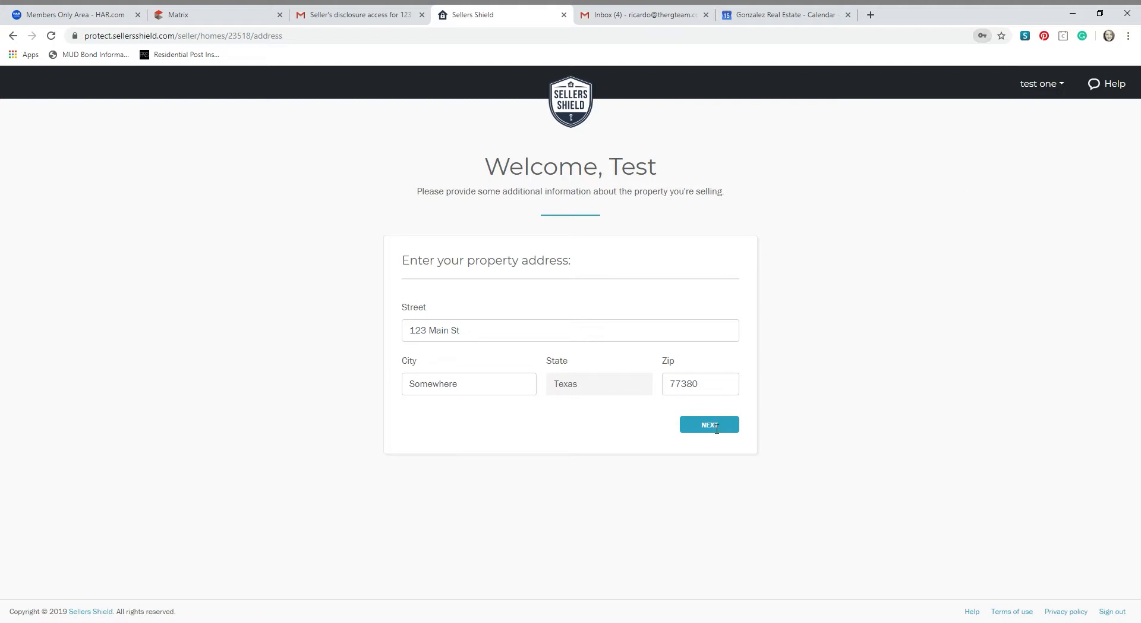
# Save the 123 Main St, Somewhere, Texas 77380 address and begin disclosure preparation
pyautogui.click(708, 425)
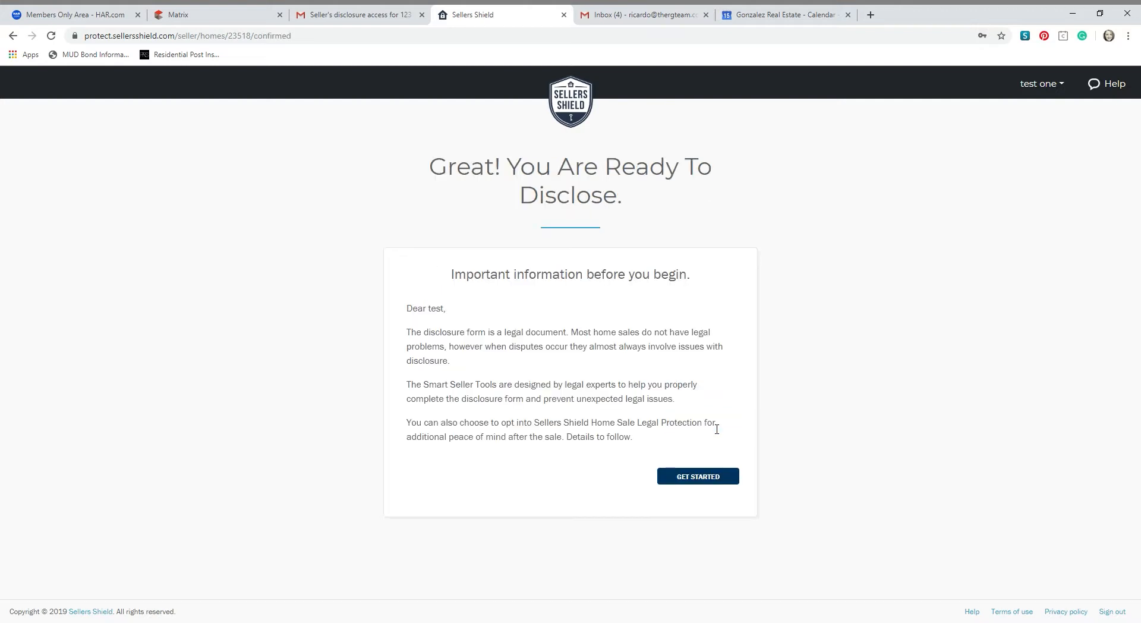
pyautogui.moveTo(642, 466)
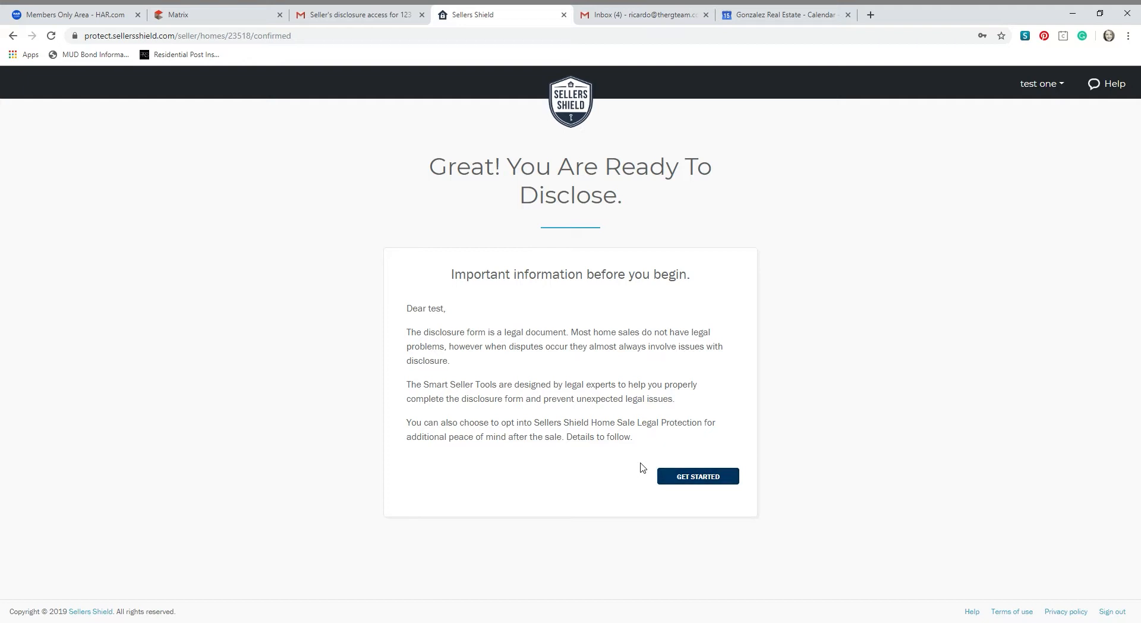
pyautogui.moveTo(625, 511)
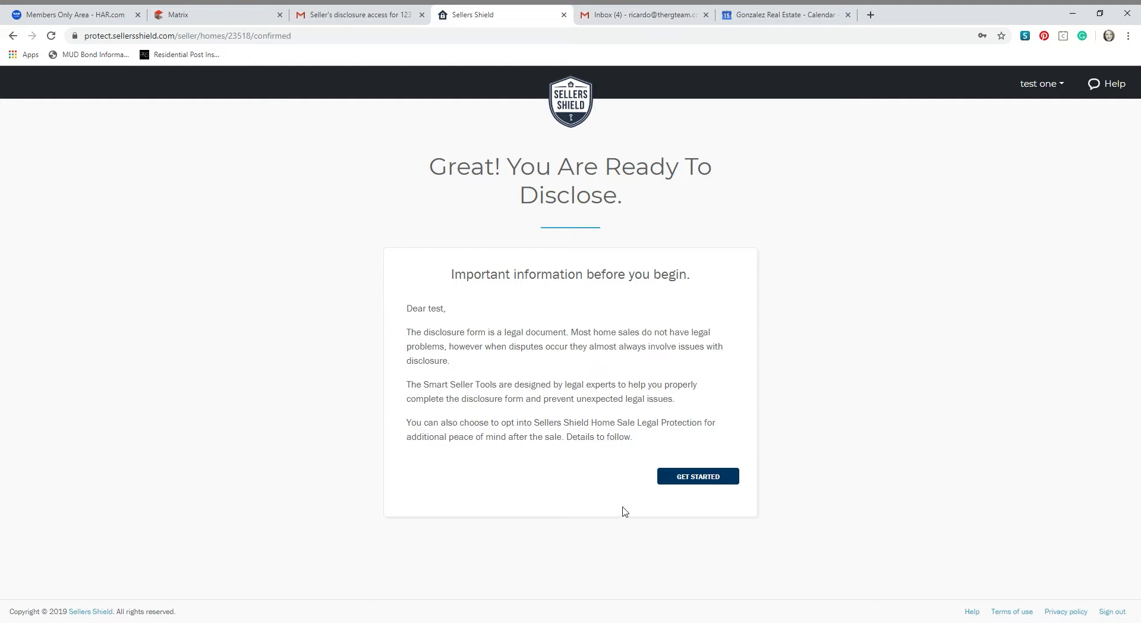
pyautogui.click(698, 476)
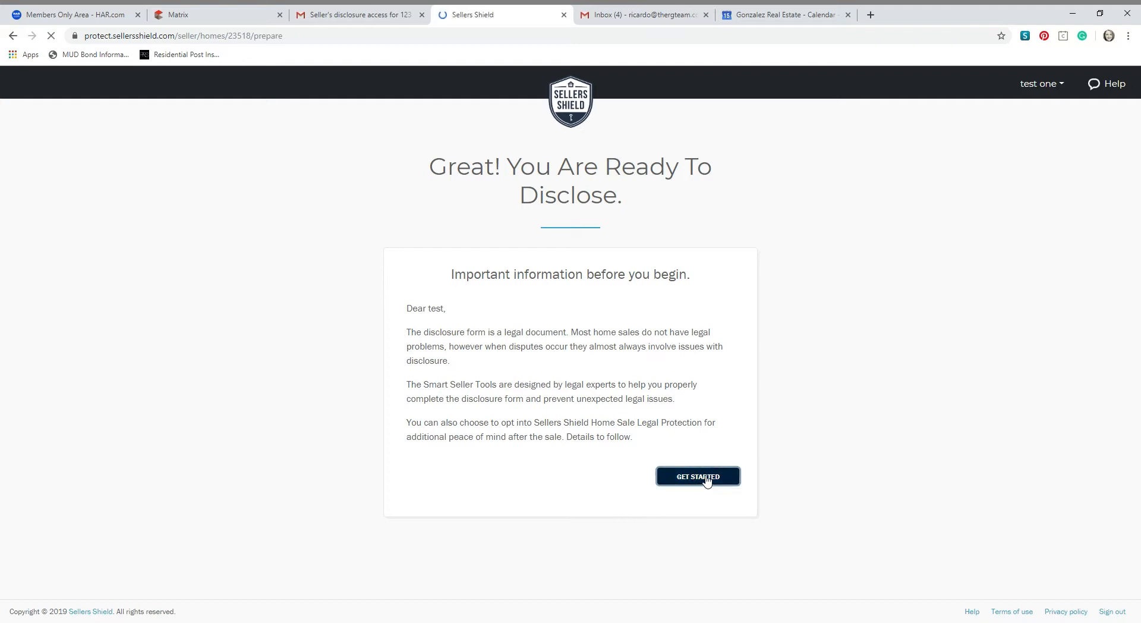
# Skip the $299, $249 and $199 legal protection plans and continue to the disclosure
pyautogui.click(697, 476)
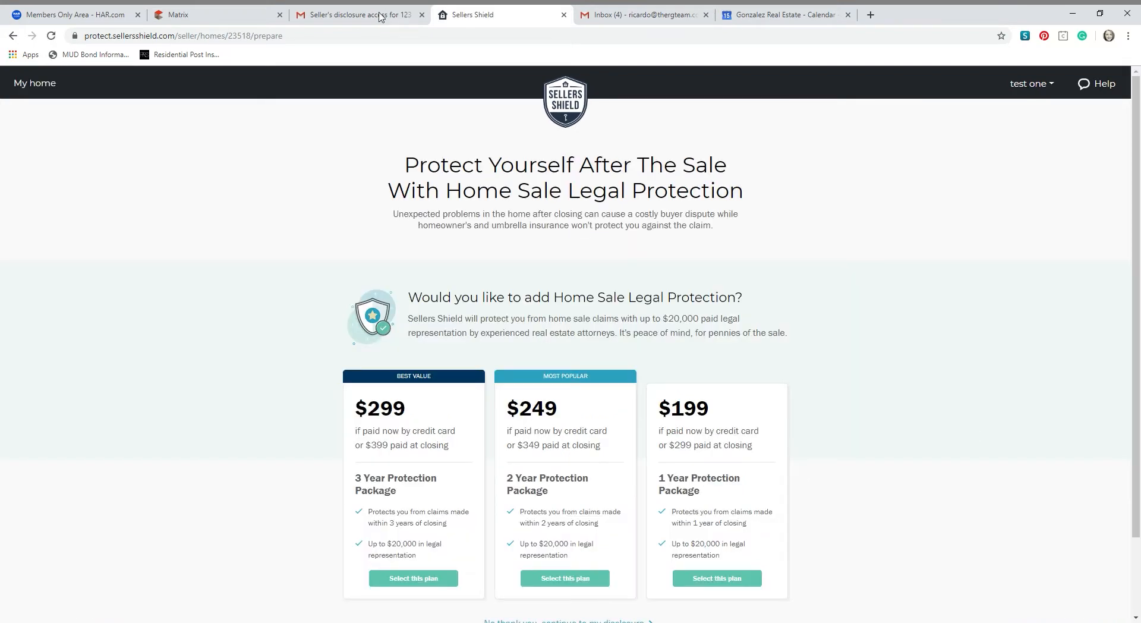
pyautogui.moveTo(621, 341)
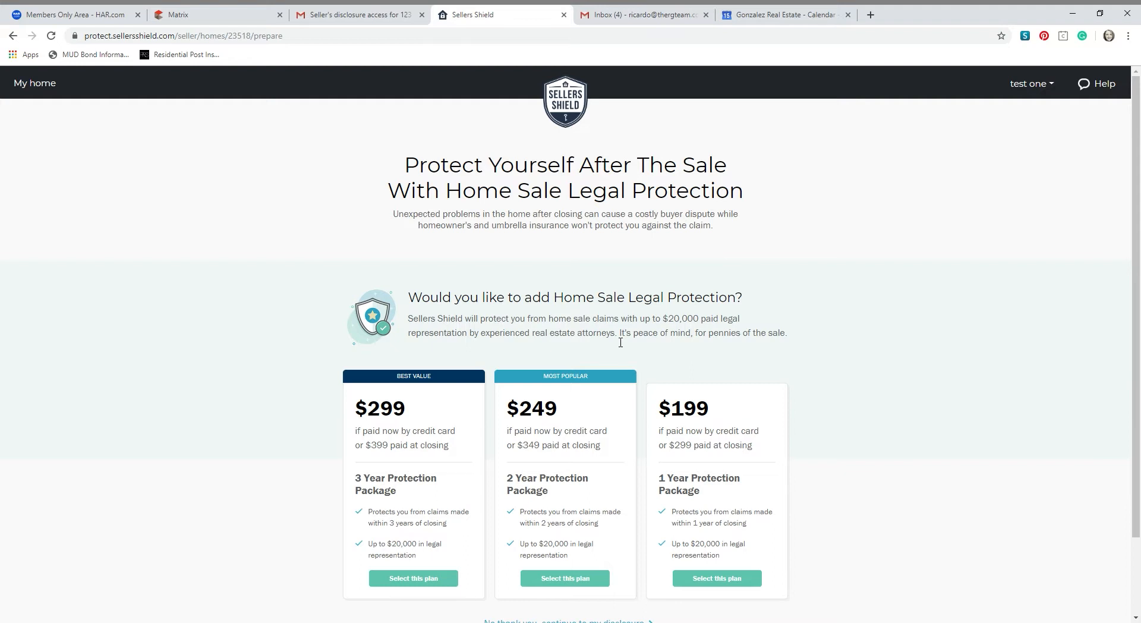
pyautogui.scroll(-3)
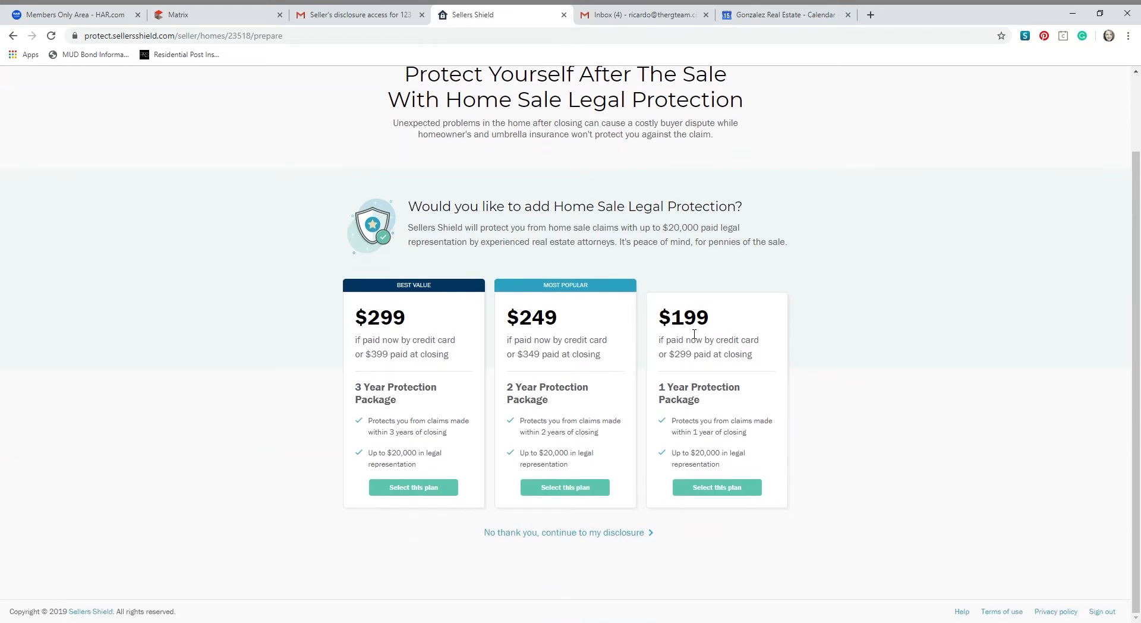
pyautogui.moveTo(551, 570)
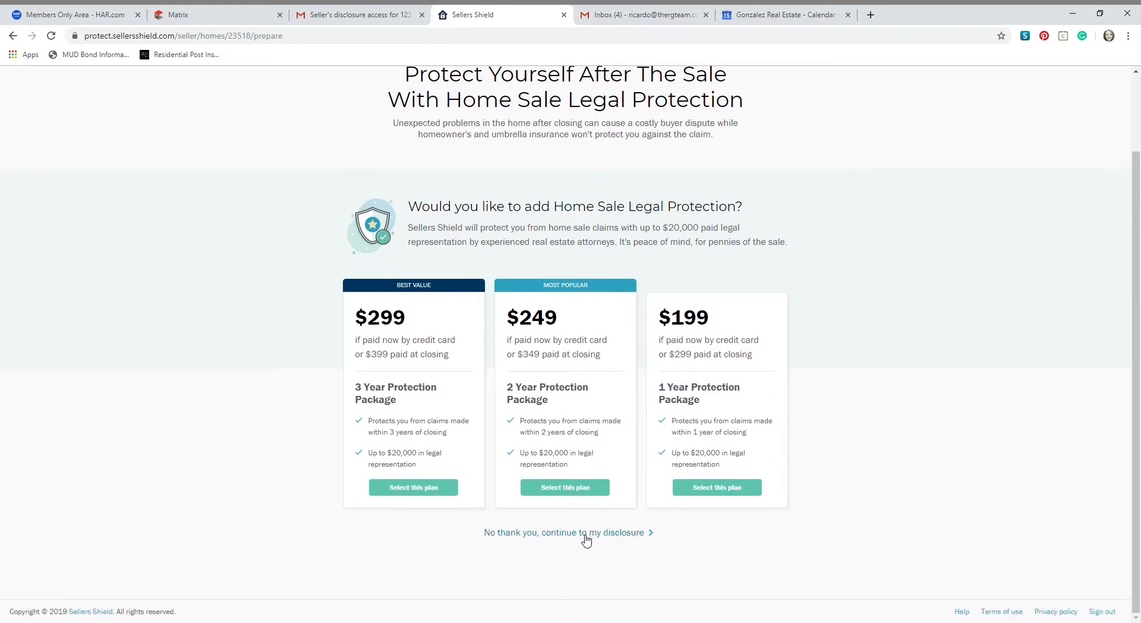
pyautogui.moveTo(197, 406)
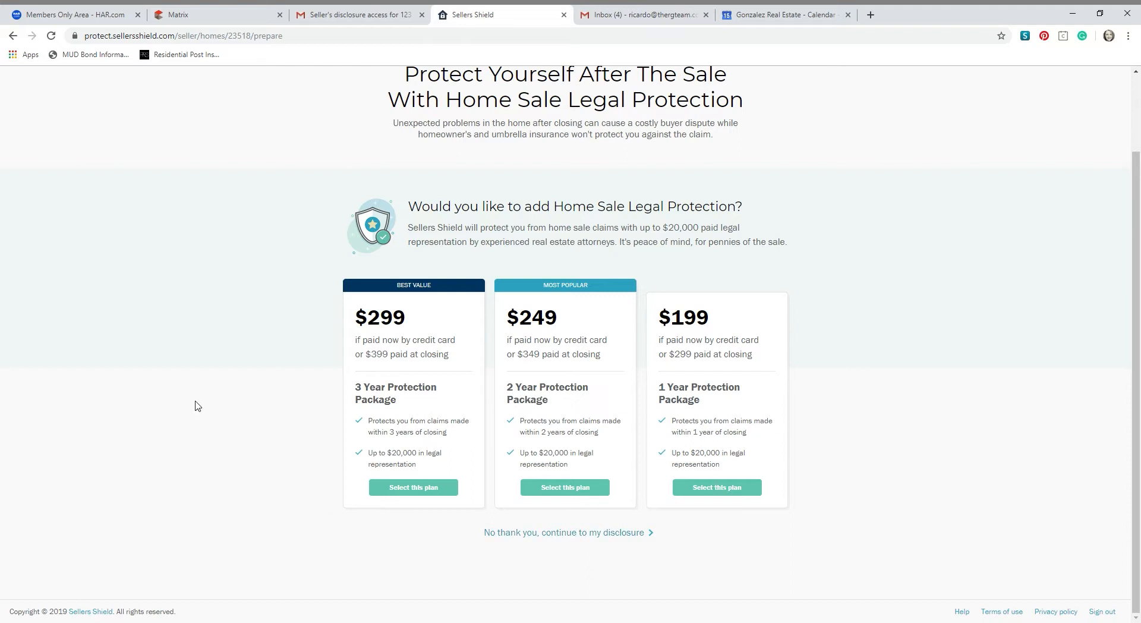
pyautogui.moveTo(604, 543)
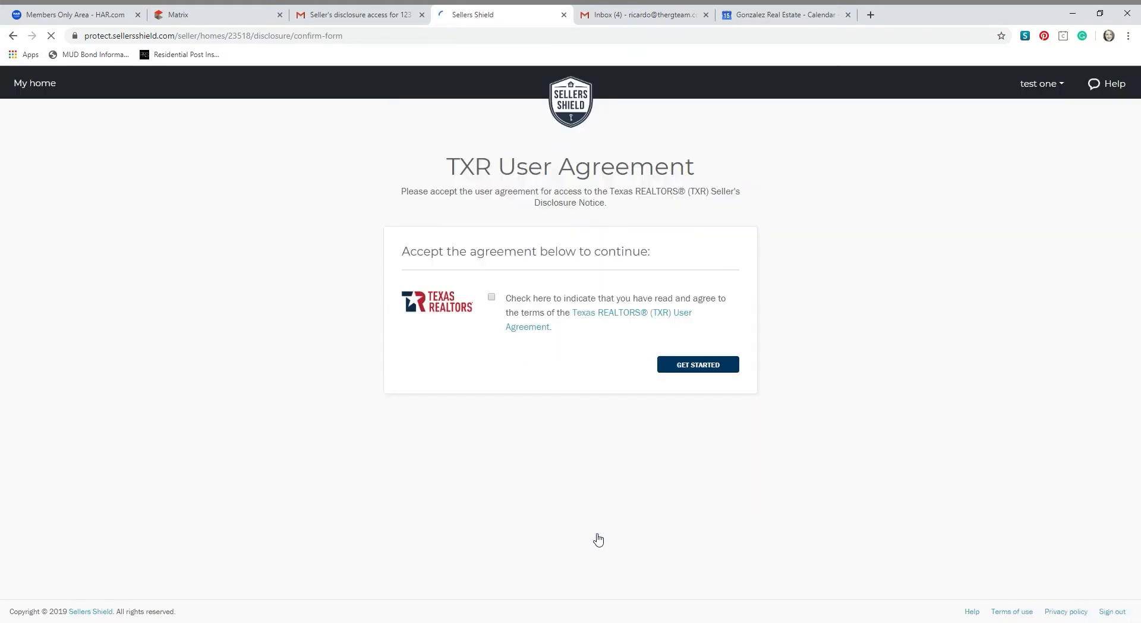
pyautogui.moveTo(506, 235)
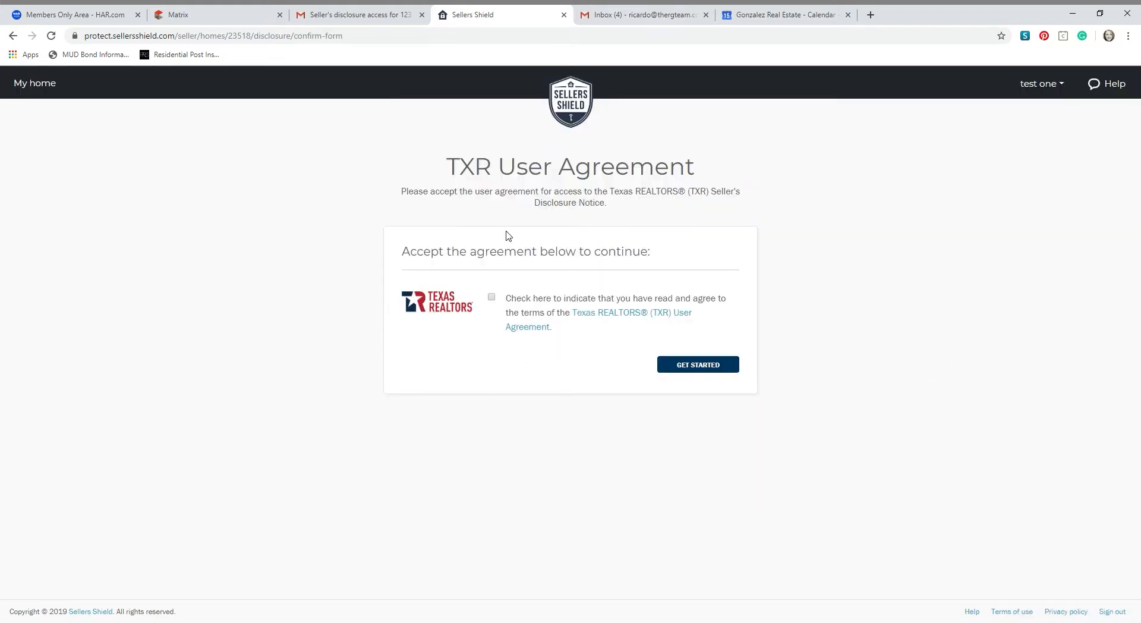
pyautogui.moveTo(496, 302)
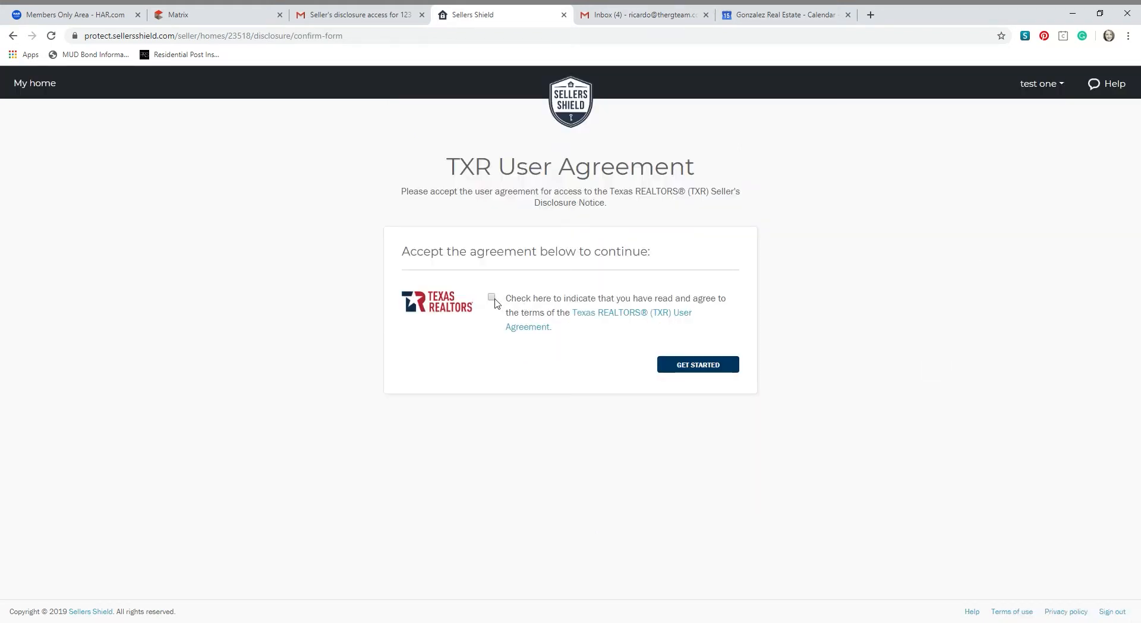
# Agree to the TXR User Agreement and start the 123 Main St disclosure
pyautogui.click(491, 299)
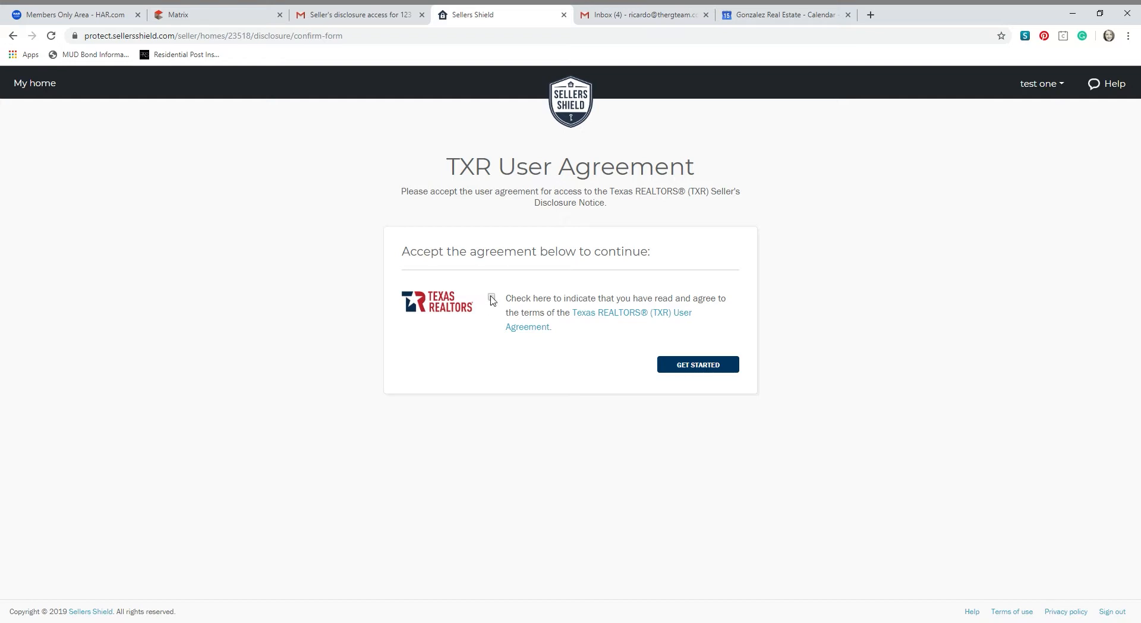
pyautogui.click(491, 297)
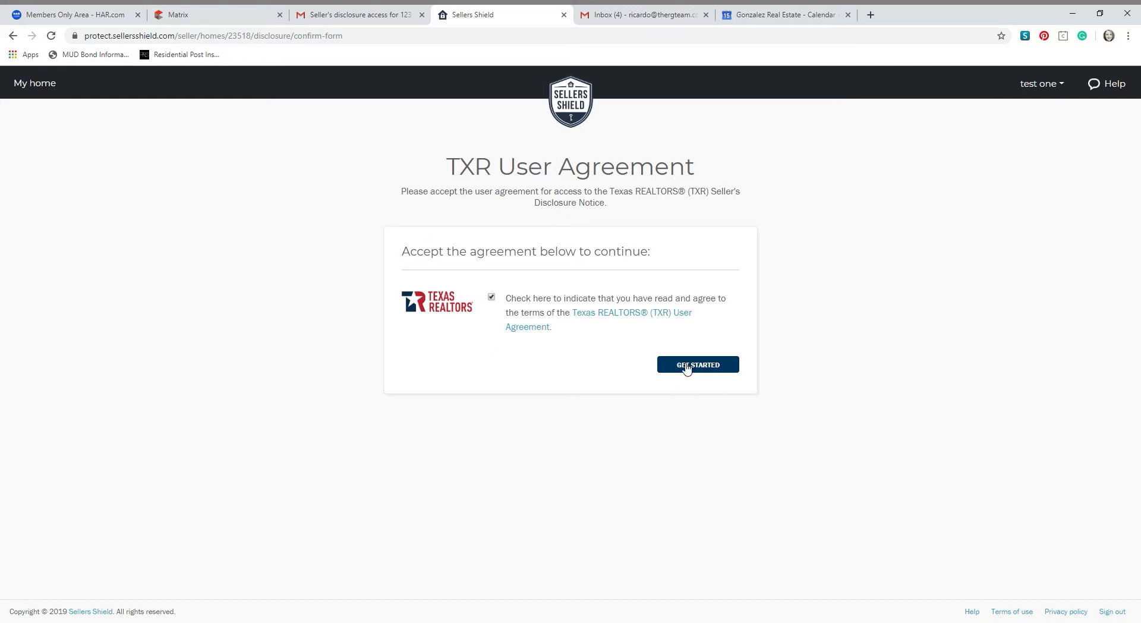
pyautogui.click(697, 364)
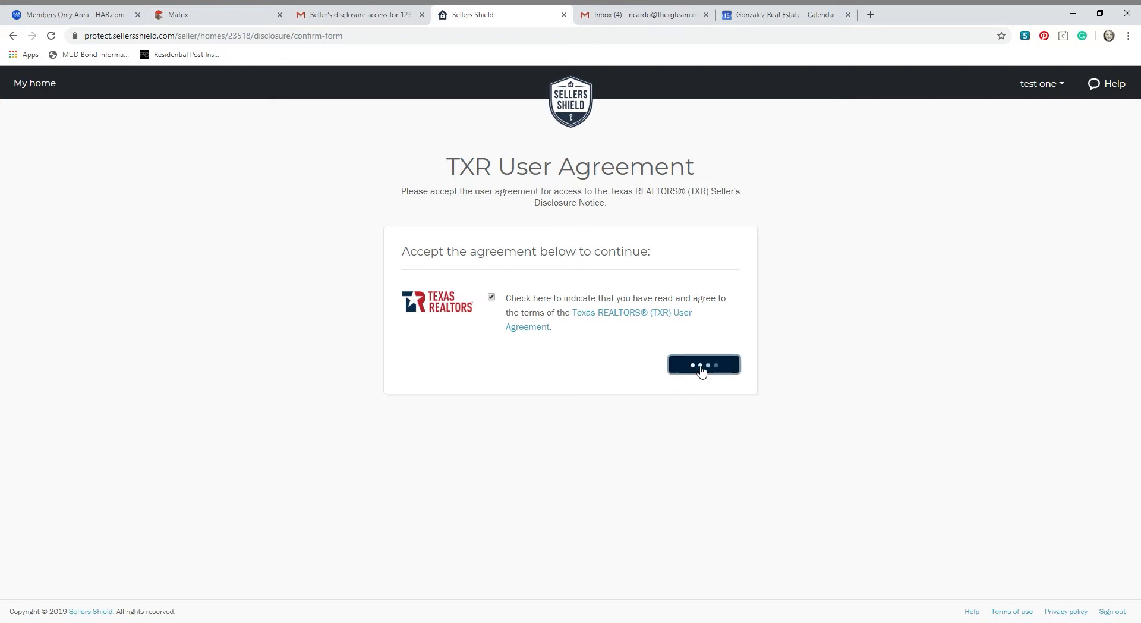
pyautogui.click(703, 364)
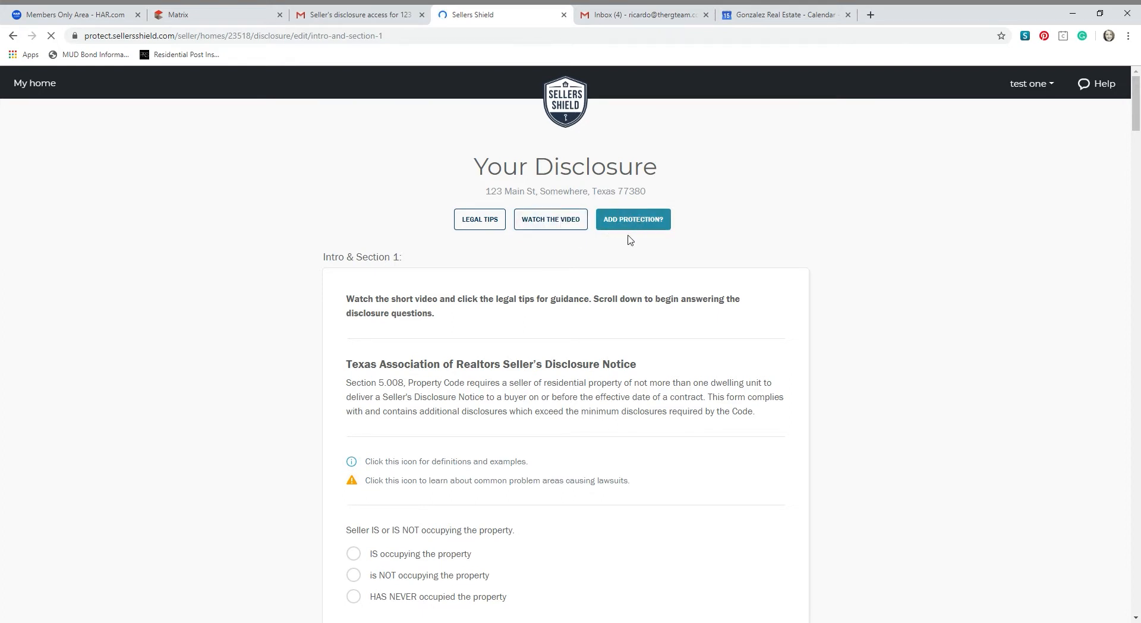
# Answer Section 1: features Yes including Disposal, roof age 5, overlay Yes, repairs No; save
pyautogui.click(479, 219)
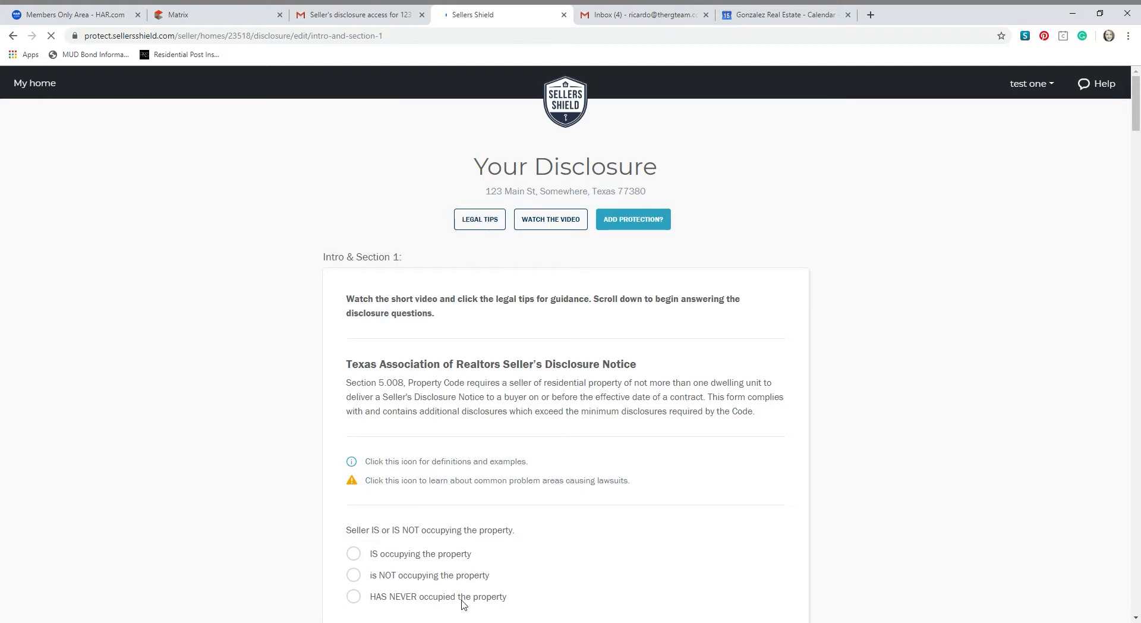
pyautogui.scroll(-3)
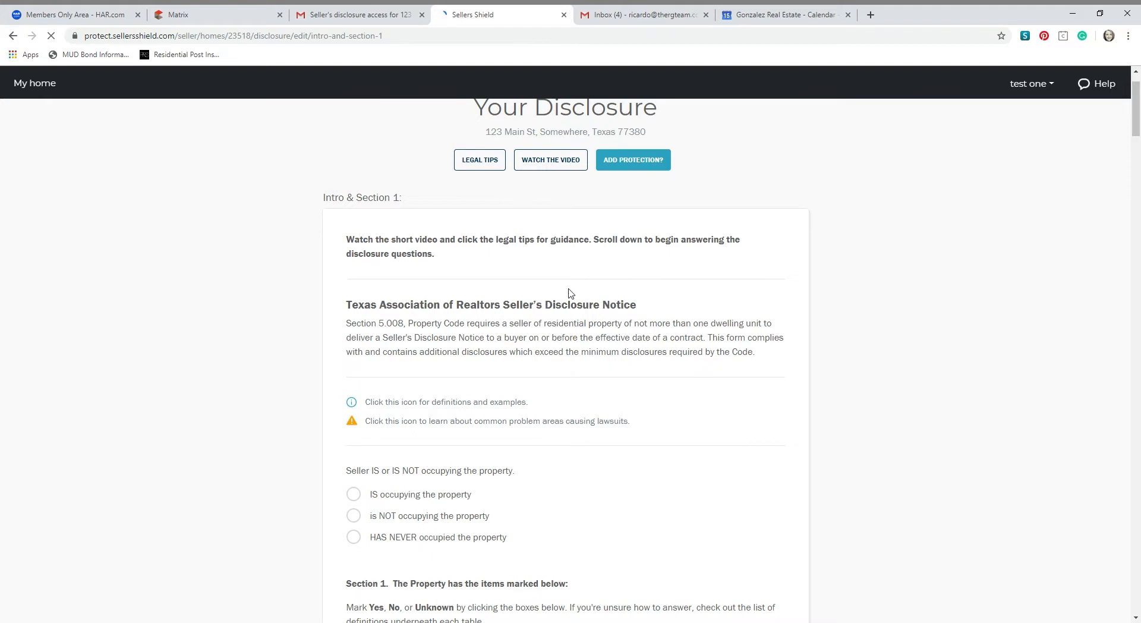
pyautogui.moveTo(570, 377)
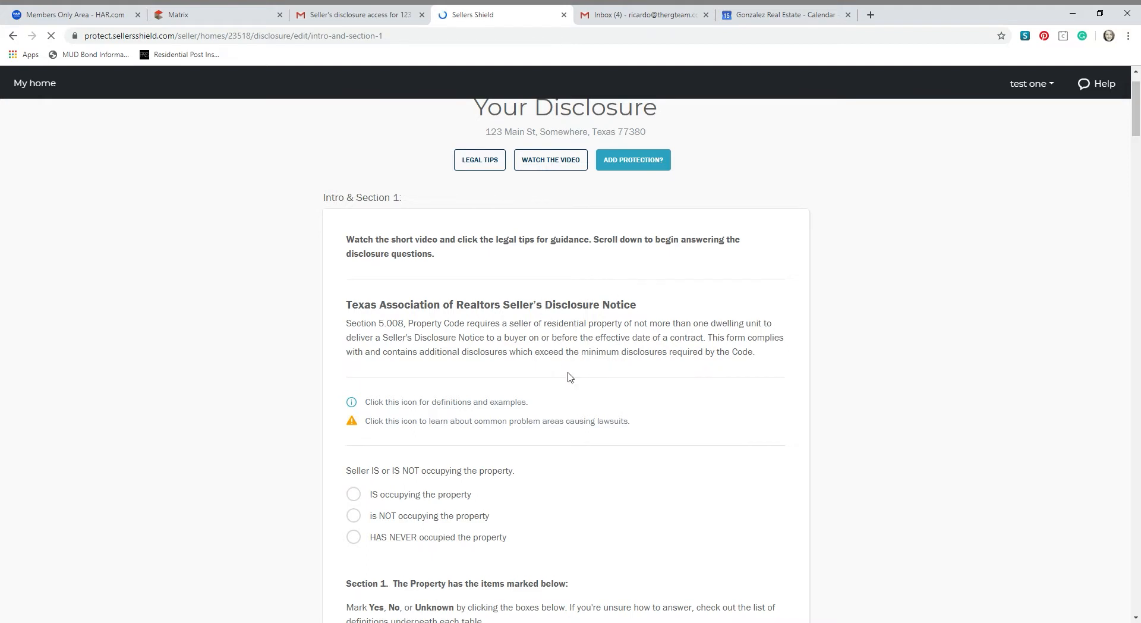
pyautogui.moveTo(382, 409)
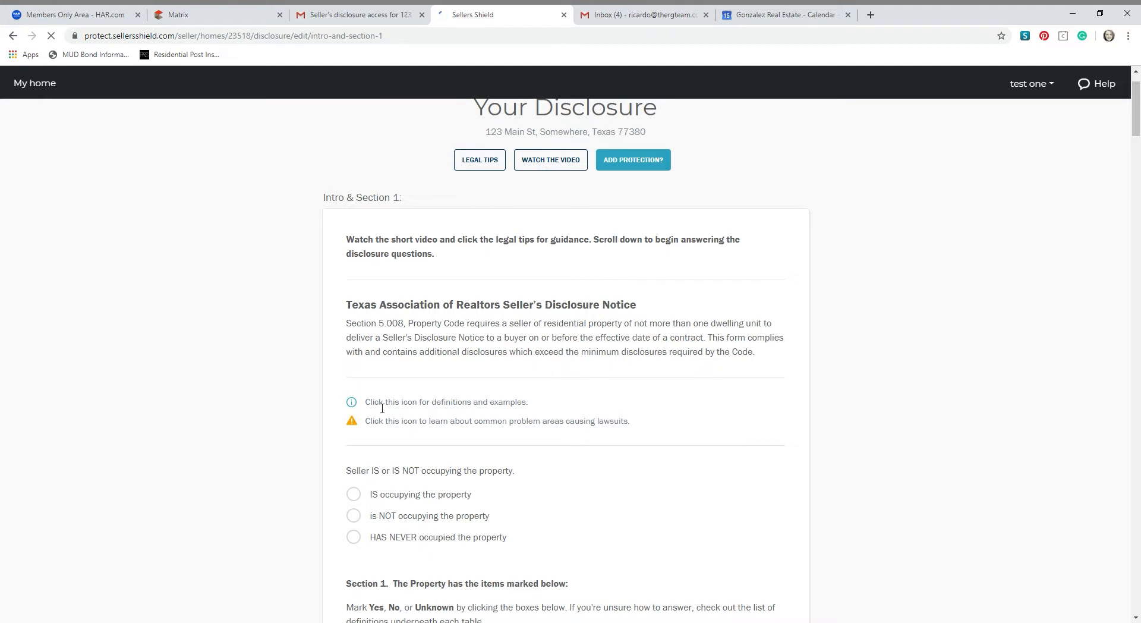
pyautogui.scroll(-3)
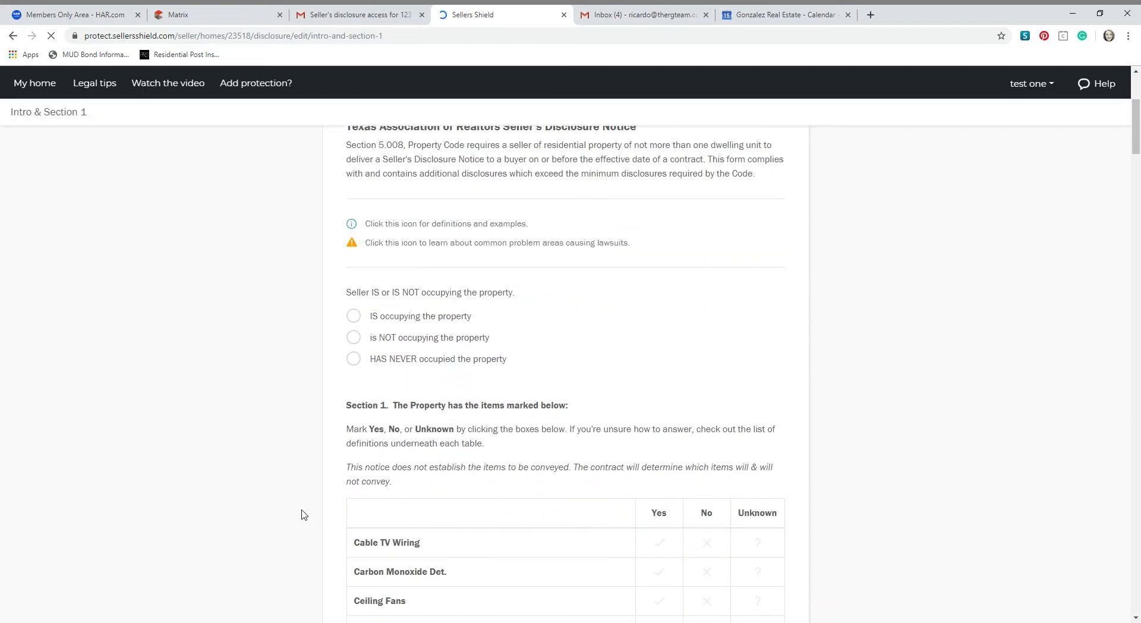
pyautogui.scroll(-3)
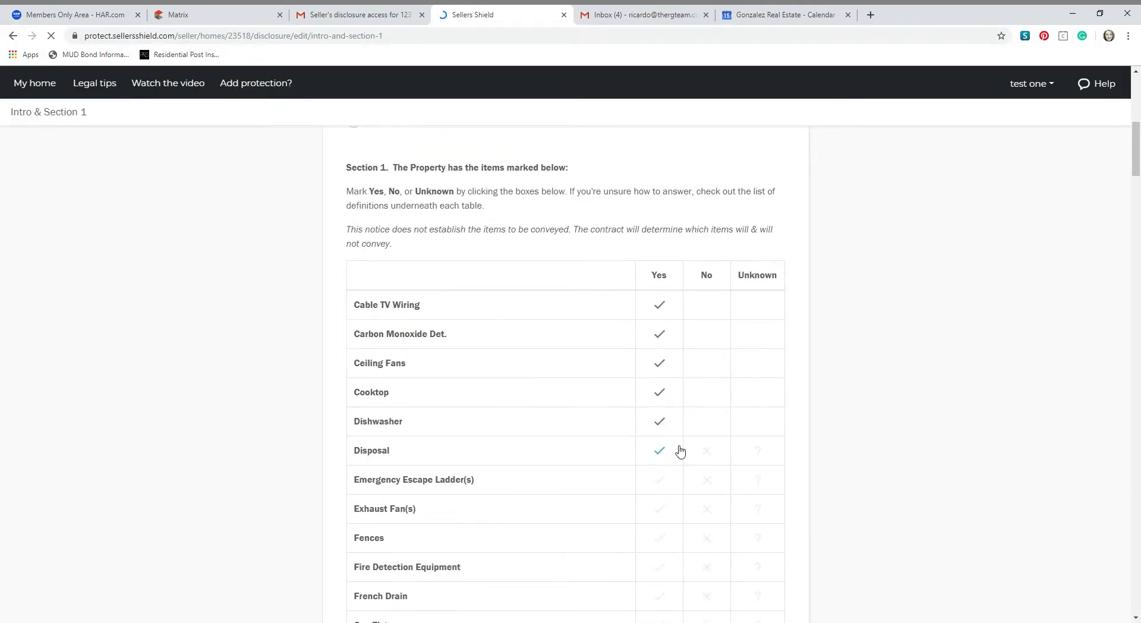
pyautogui.click(658, 538)
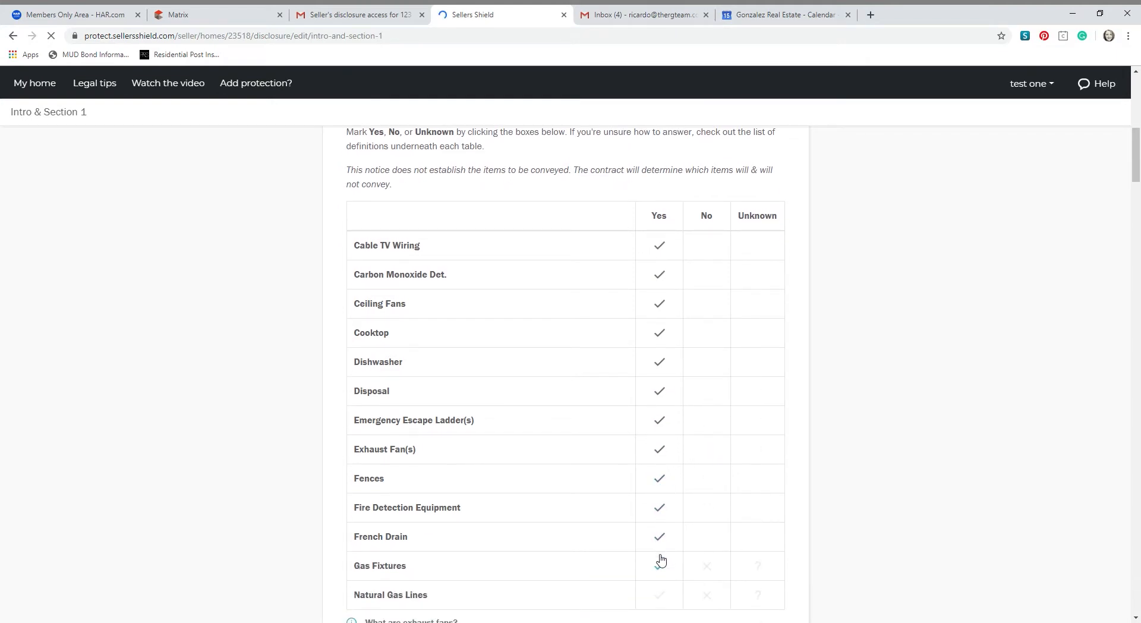
pyautogui.scroll(-3)
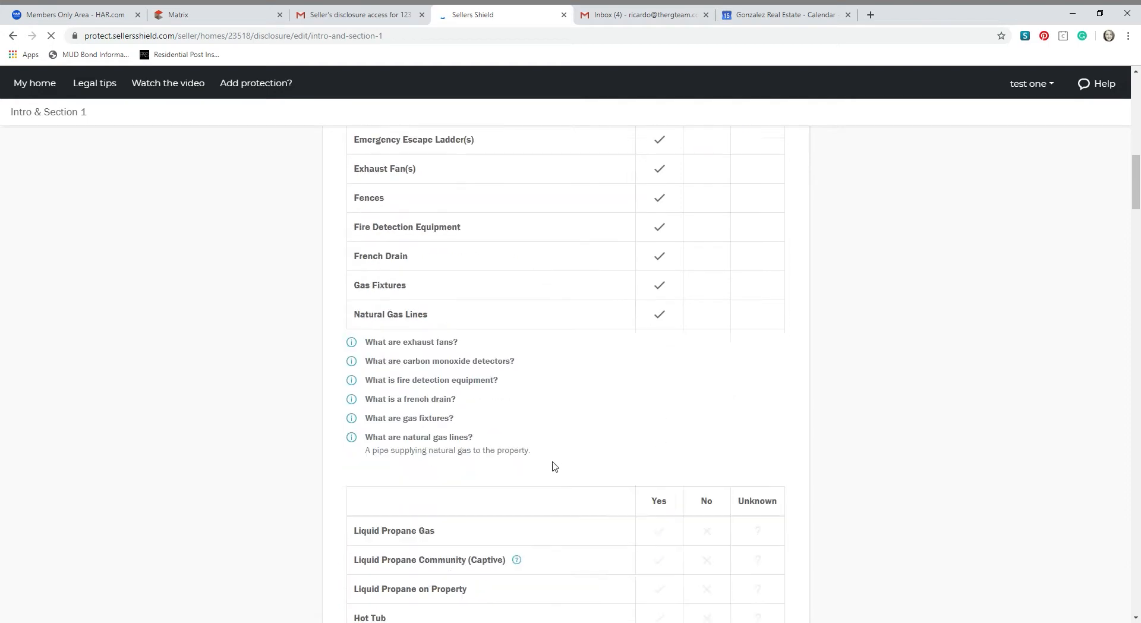
pyautogui.scroll(-3)
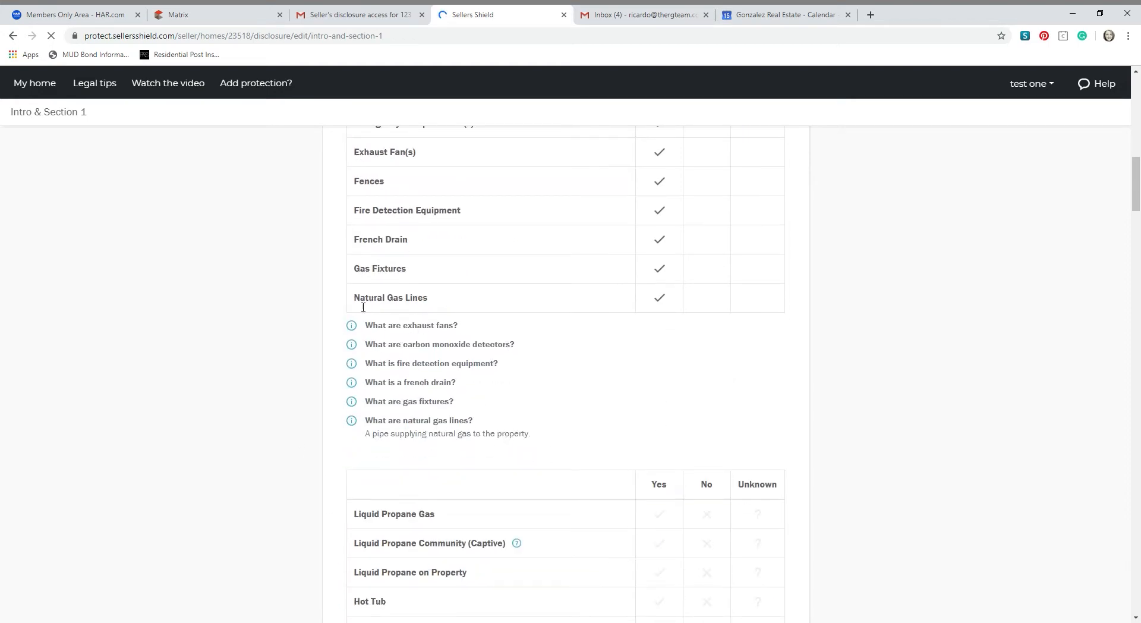
pyautogui.click(411, 325)
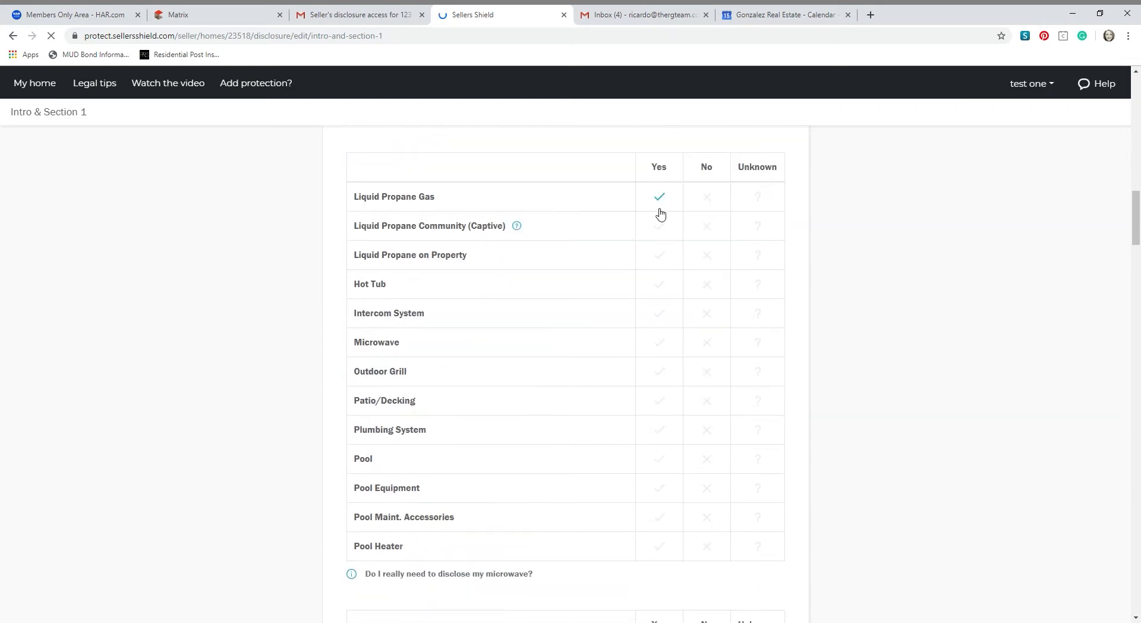
pyautogui.scroll(-3)
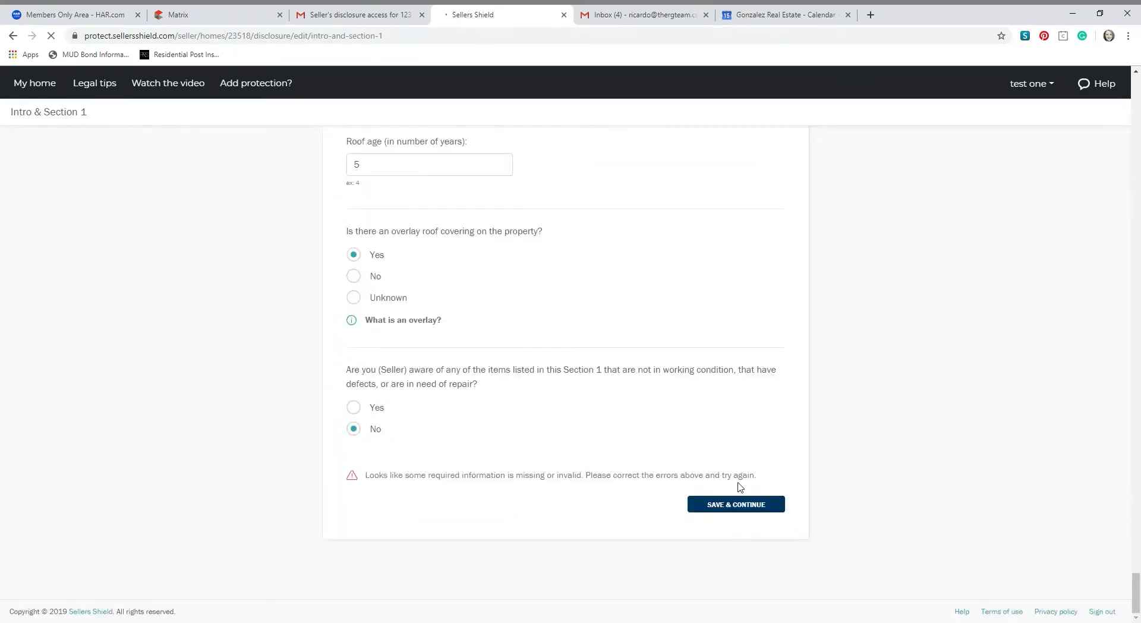
pyautogui.click(735, 504)
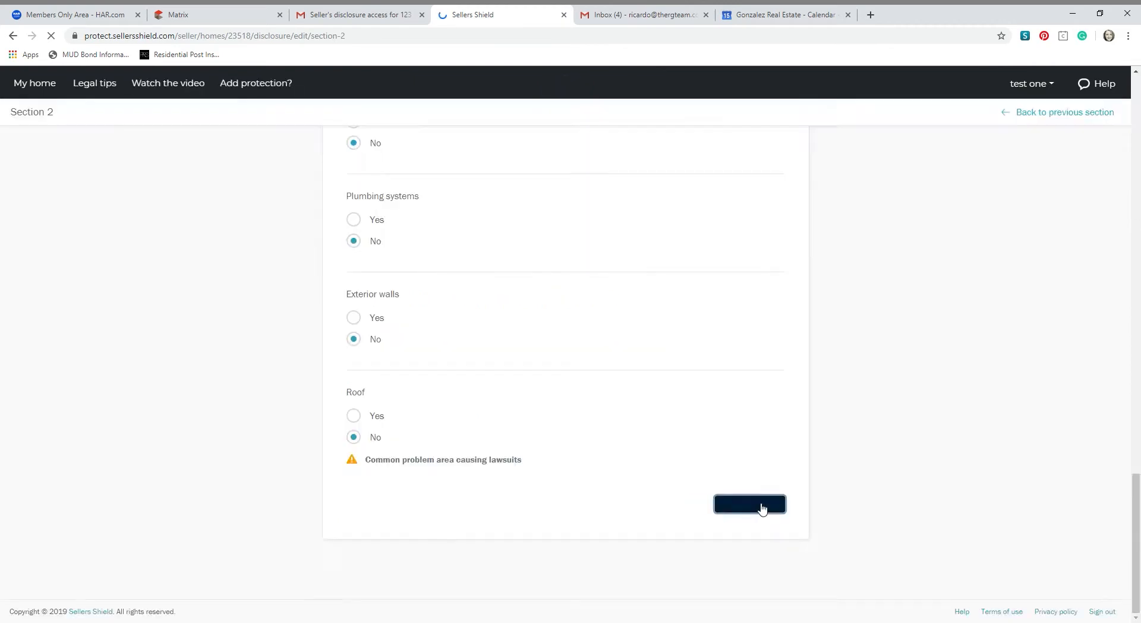
# Save Section 2 and continue through later sections to the propane addendum notice
pyautogui.click(750, 504)
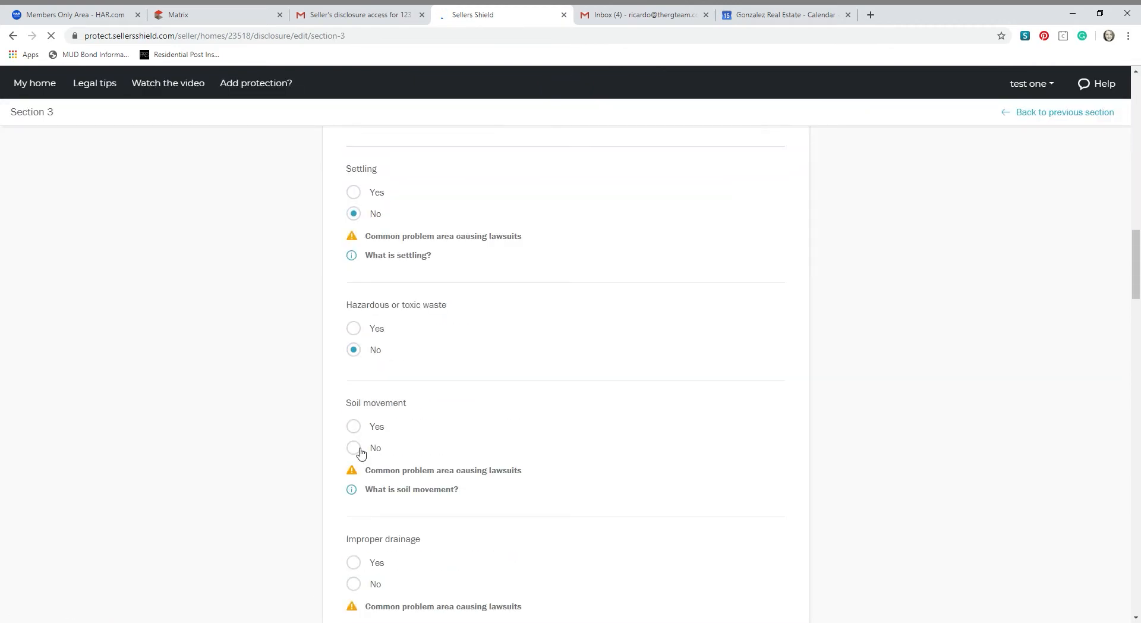
pyautogui.scroll(-3)
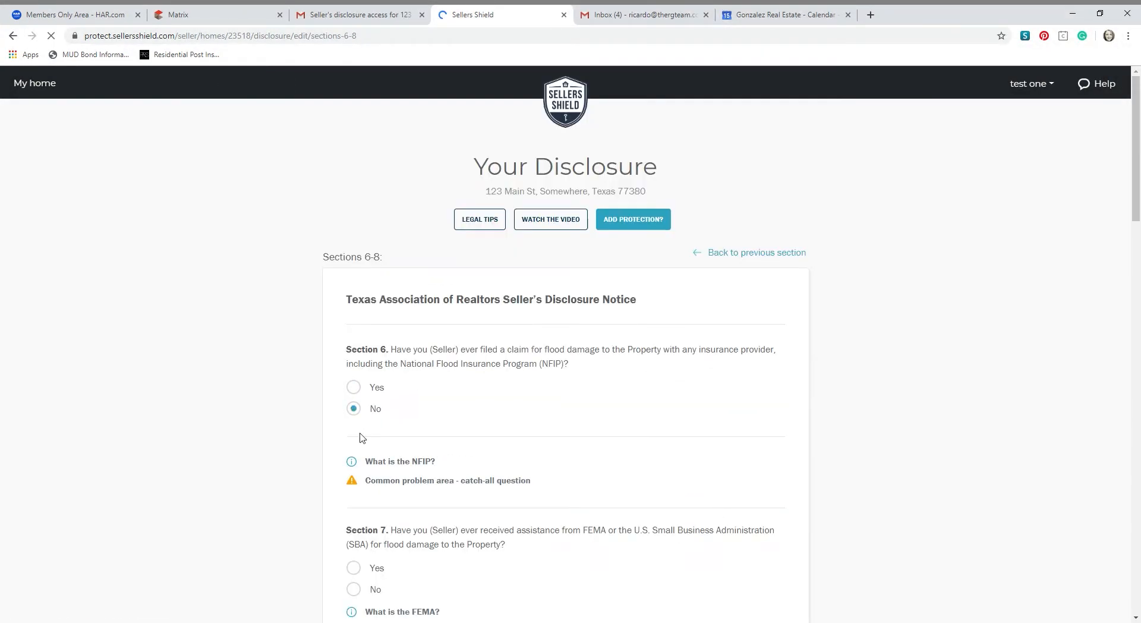
pyautogui.click(756, 252)
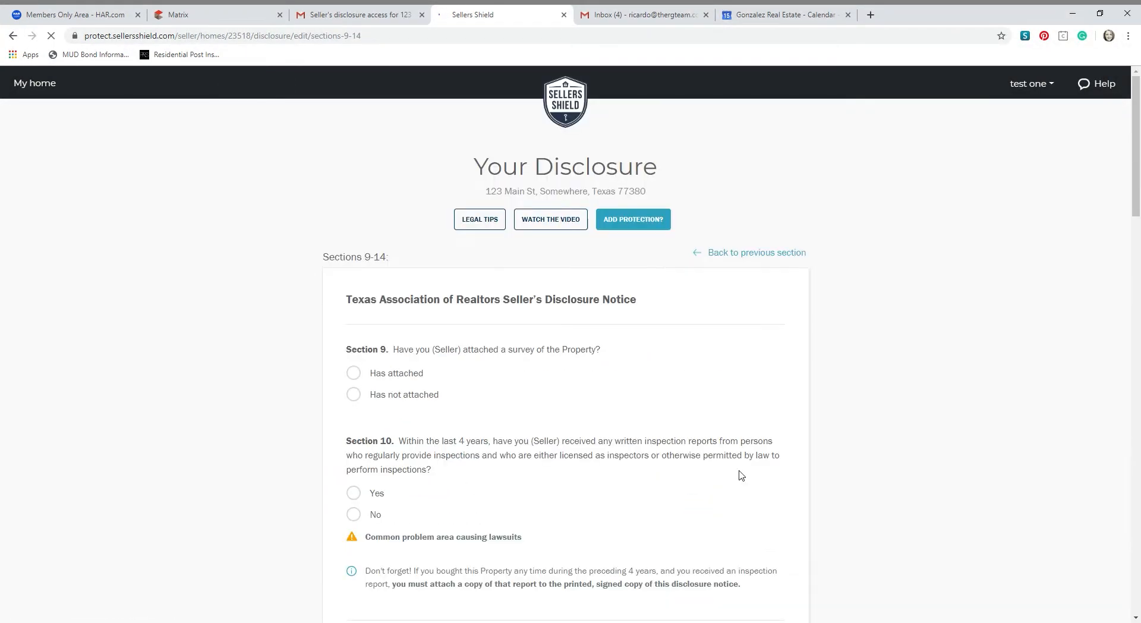
pyautogui.scroll(-3)
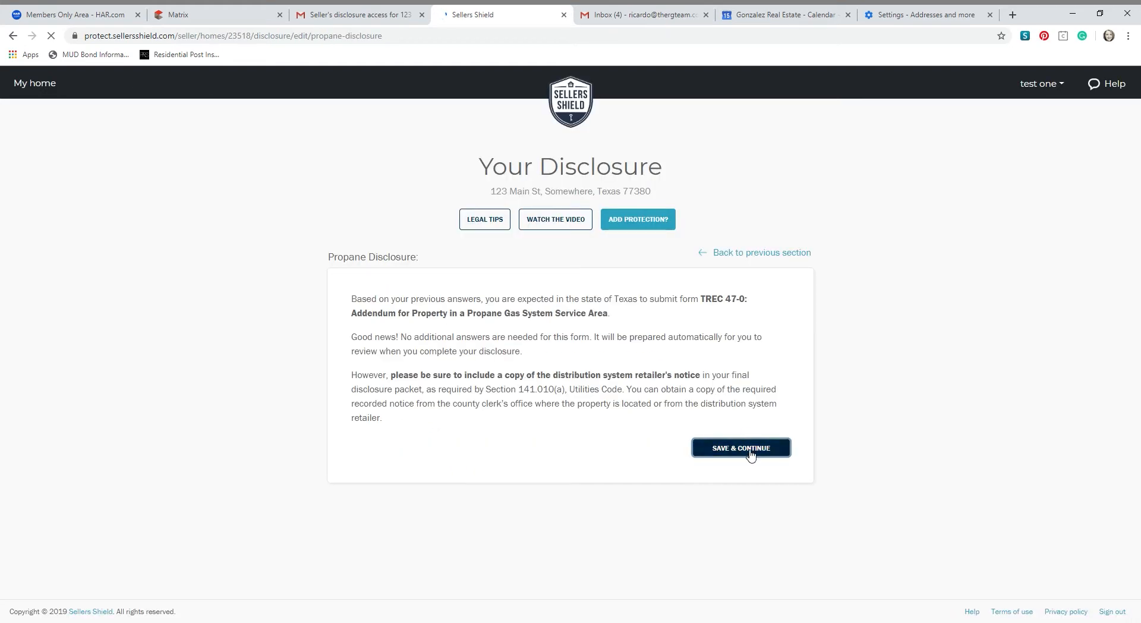
# Save the propane notice and choose 'No thank you, finalize and sign' on the protection offer
pyautogui.click(741, 447)
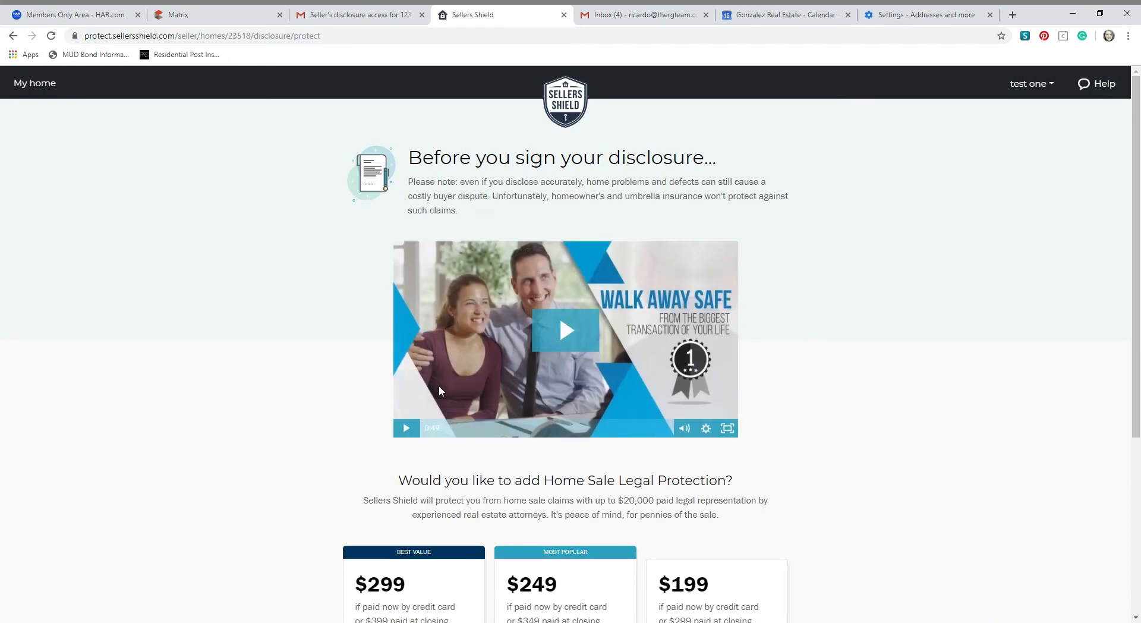
pyautogui.scroll(-3)
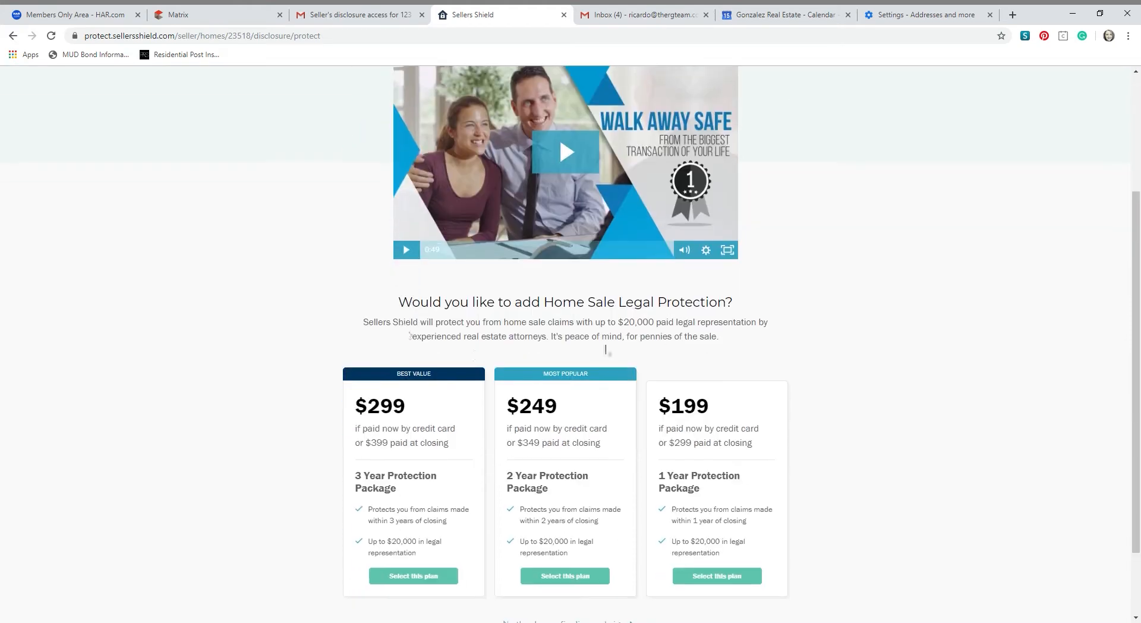
pyautogui.scroll(-3)
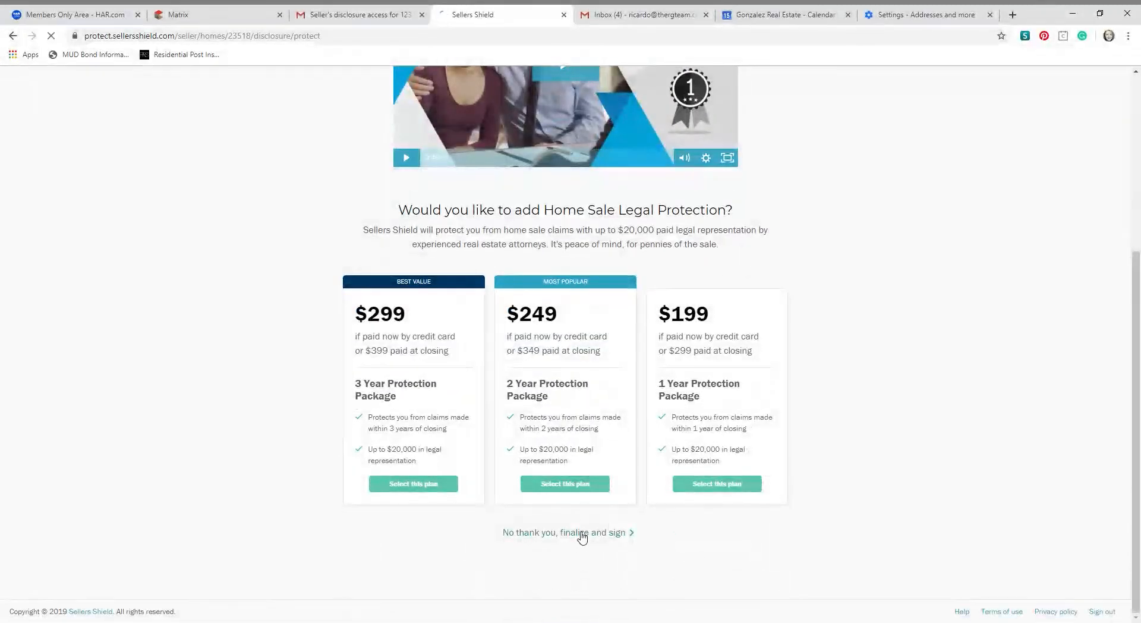
pyautogui.click(566, 532)
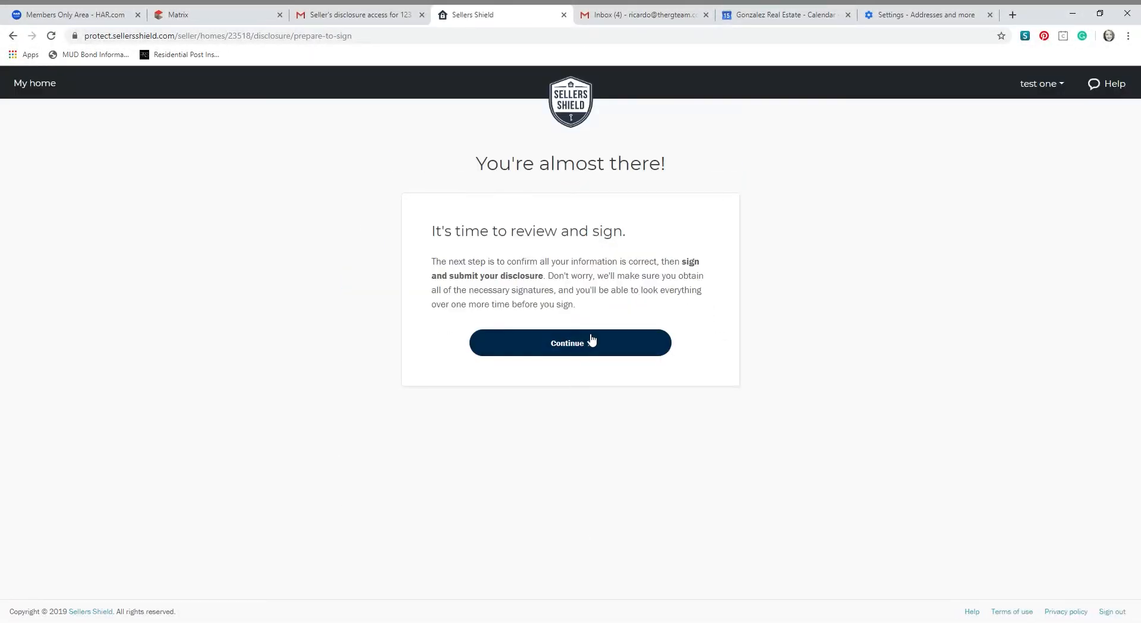
# Go to the signatures page and open Sign All Documents for the four unsigned documents
pyautogui.click(570, 342)
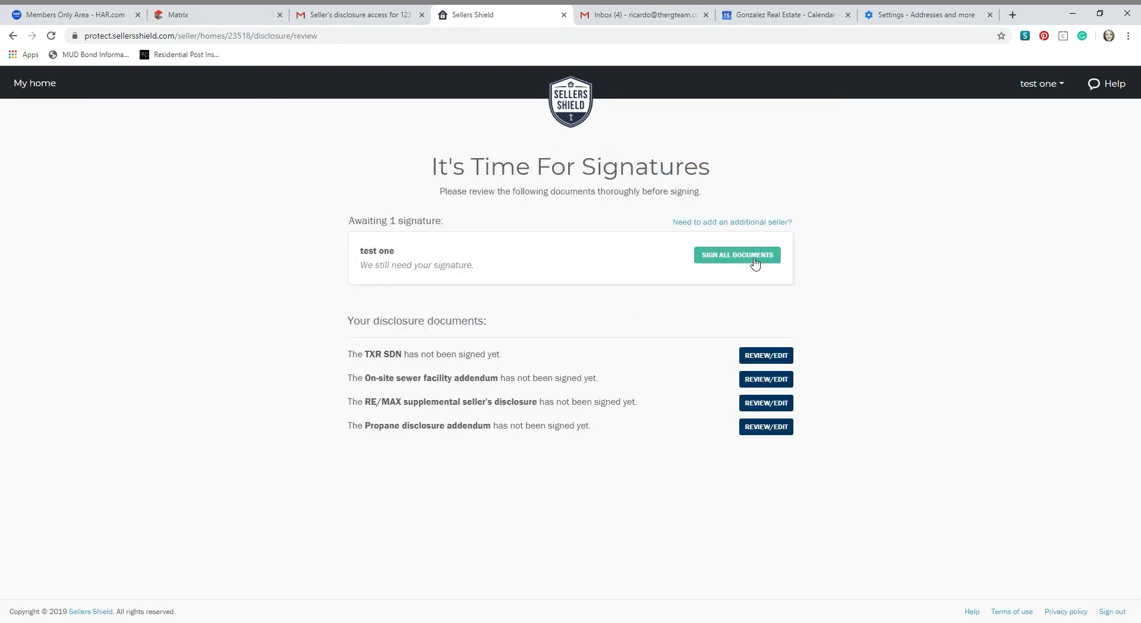
pyautogui.moveTo(491, 424)
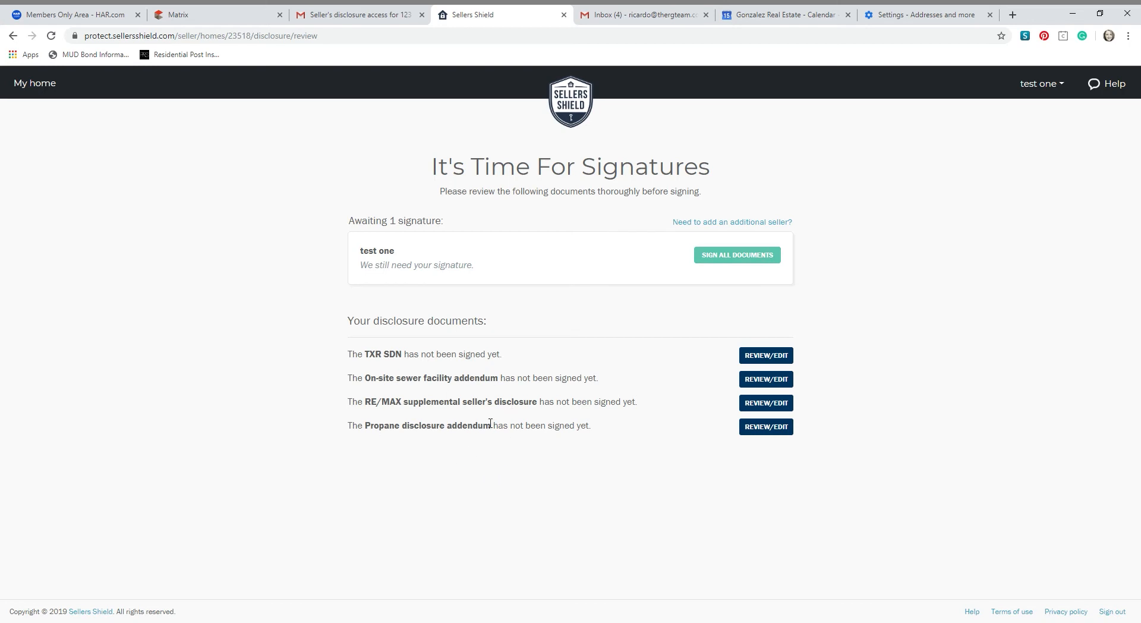
pyautogui.moveTo(304, 318)
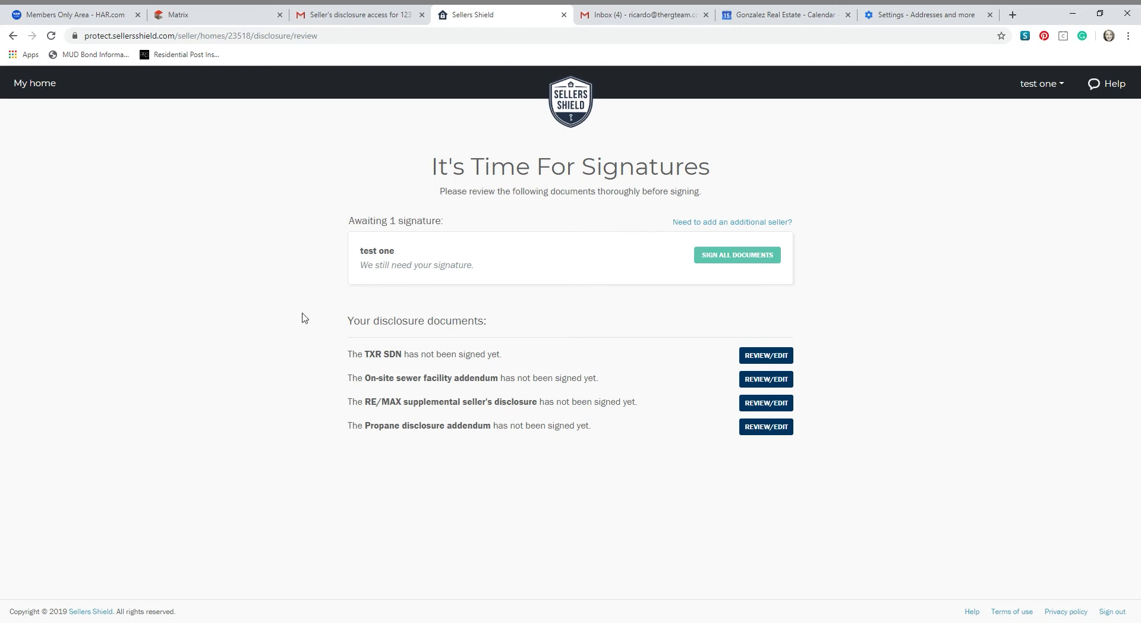
pyautogui.moveTo(435, 397)
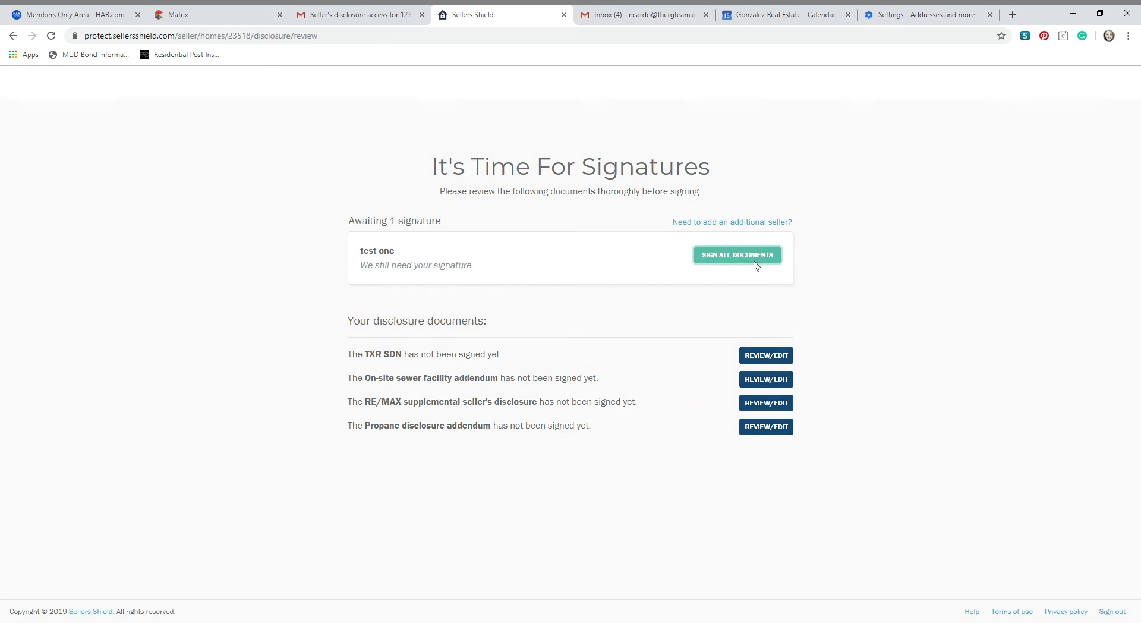
pyautogui.click(737, 254)
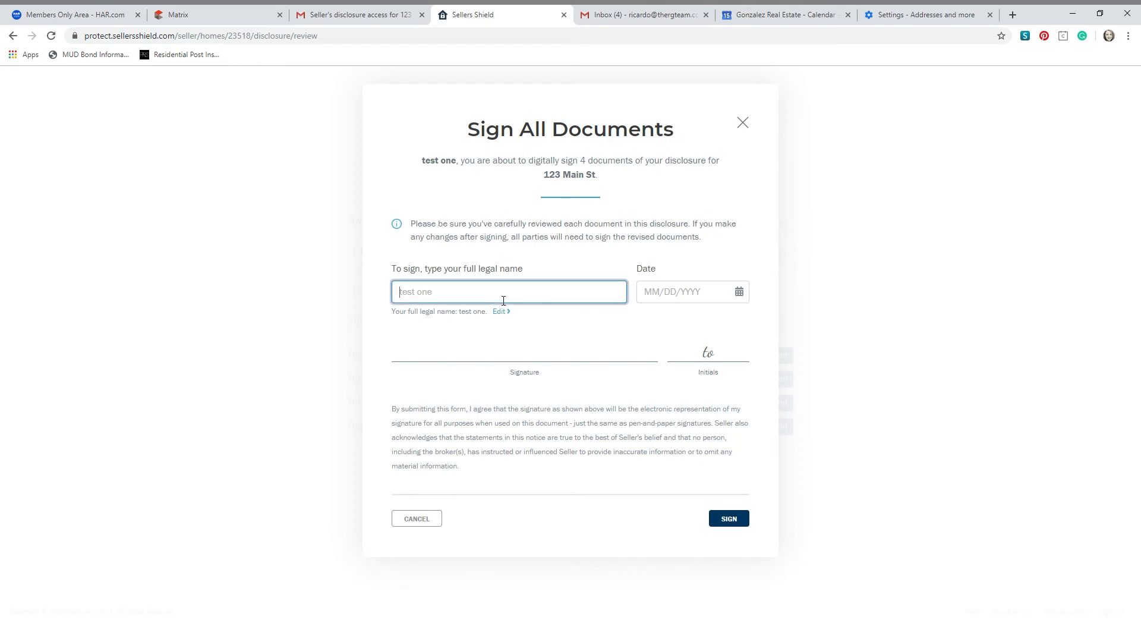
# Sign all four disclosures as Test One dated August 15, 2019, and go to the 123 Main St dashboard
pyautogui.write('Test One')
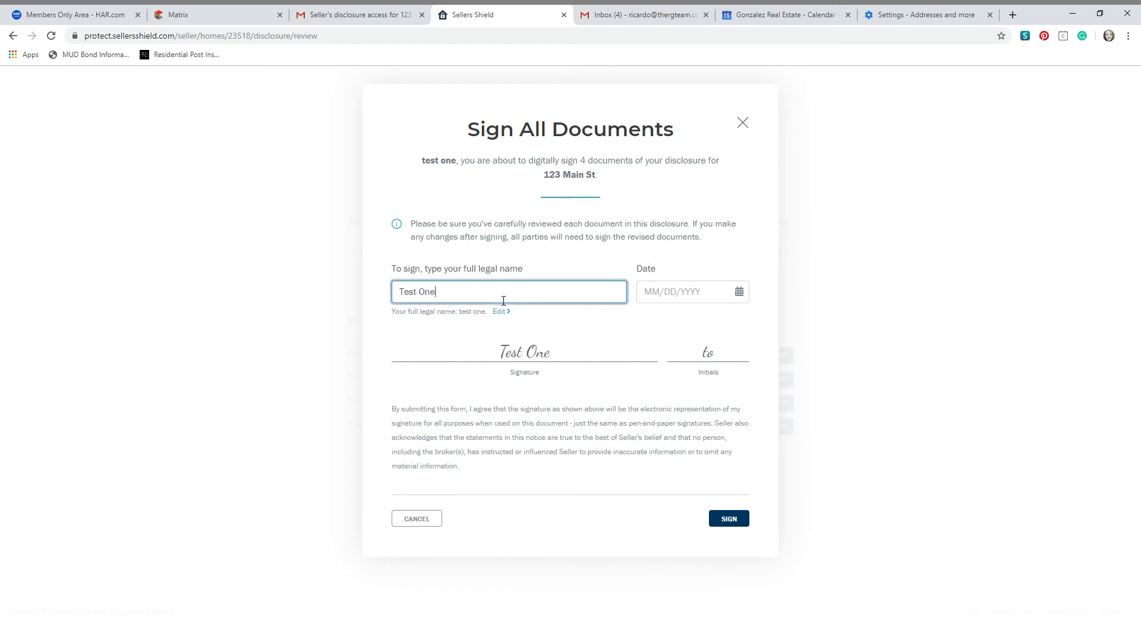
pyautogui.click(686, 292)
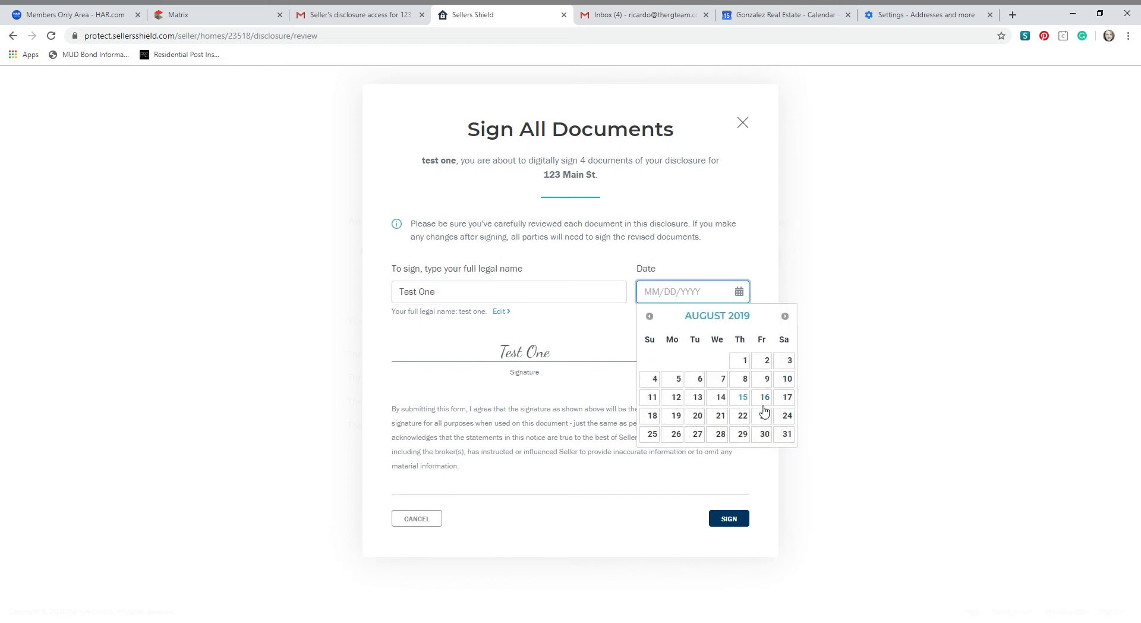
pyautogui.click(741, 397)
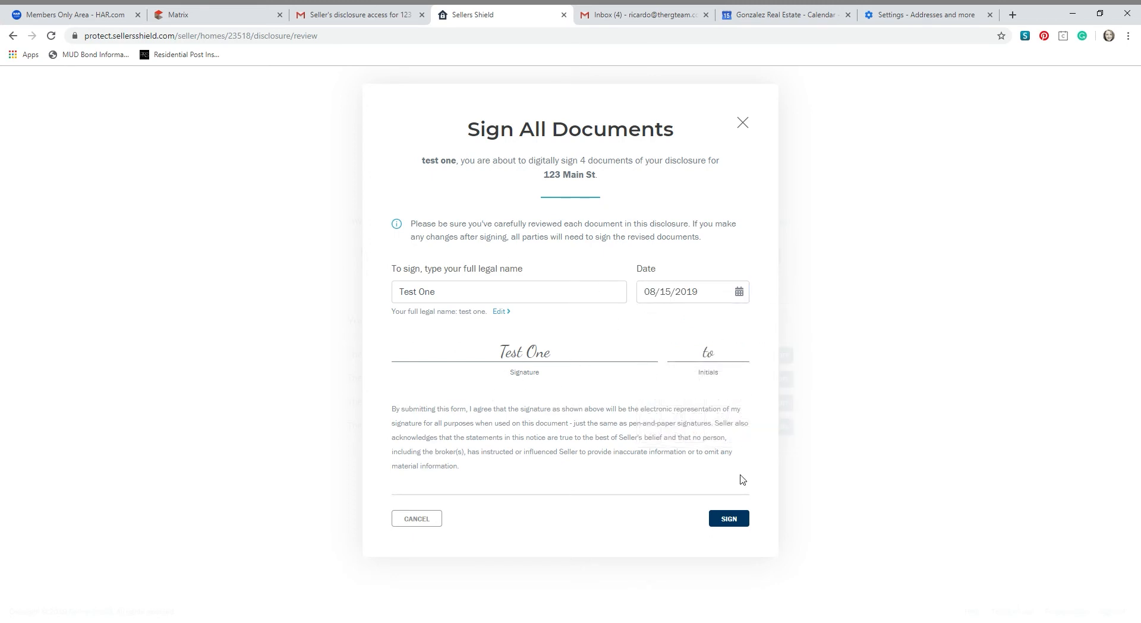
pyautogui.click(729, 518)
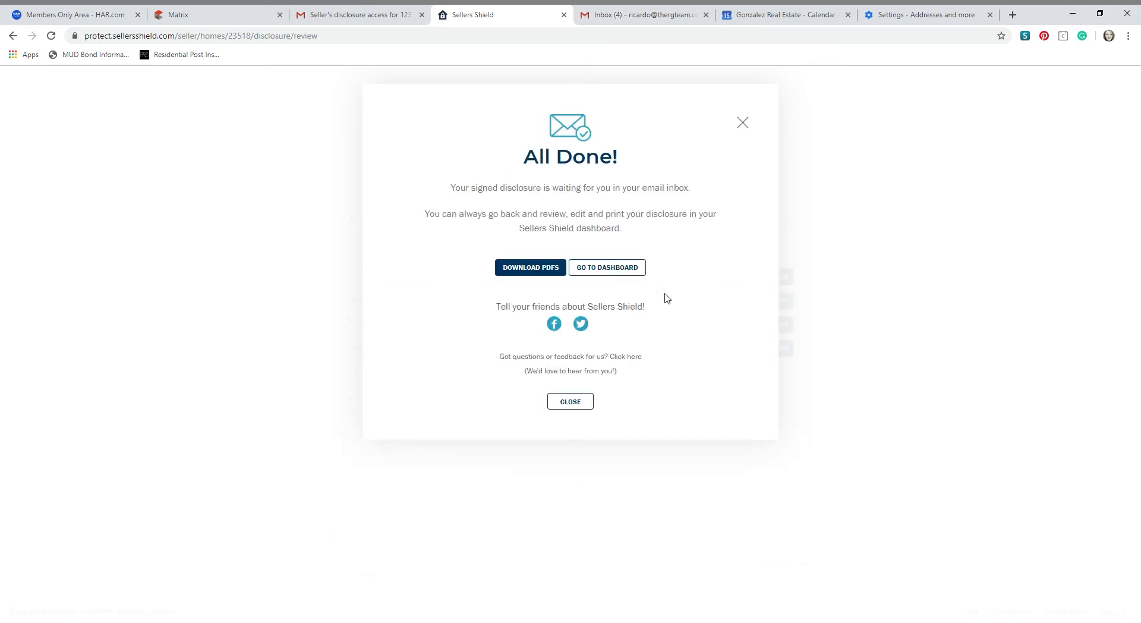
pyautogui.moveTo(657, 271)
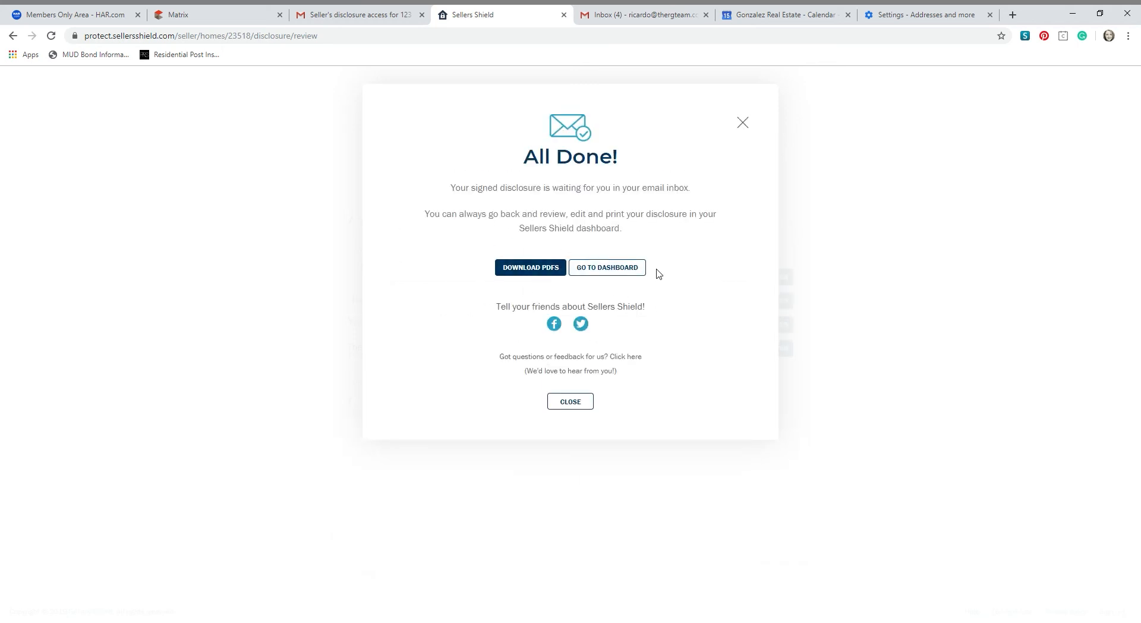
pyautogui.click(607, 267)
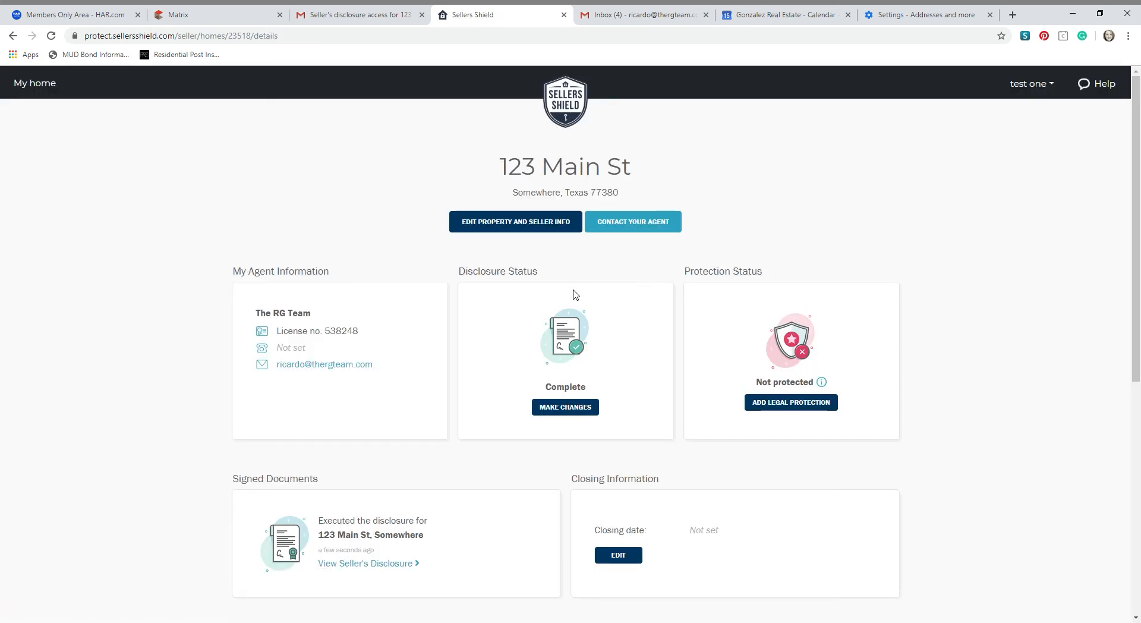
pyautogui.moveTo(829, 348)
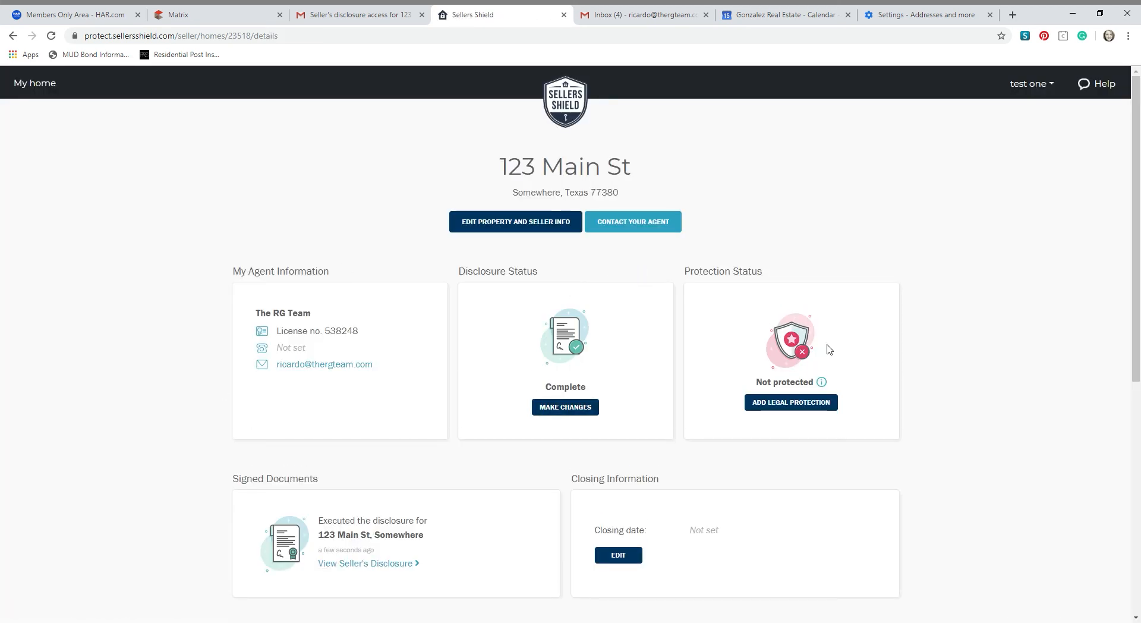
# Scroll down the 123 Main St dashboard to review the Signed Documents and Activity log
pyautogui.scroll(-3)
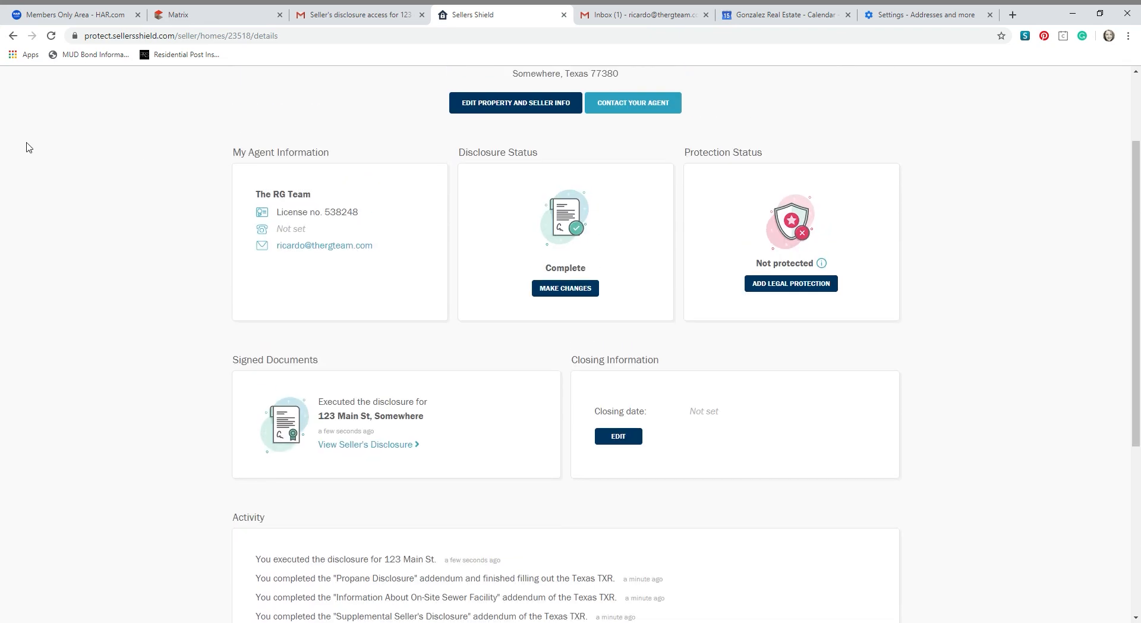
pyautogui.moveTo(276, 189)
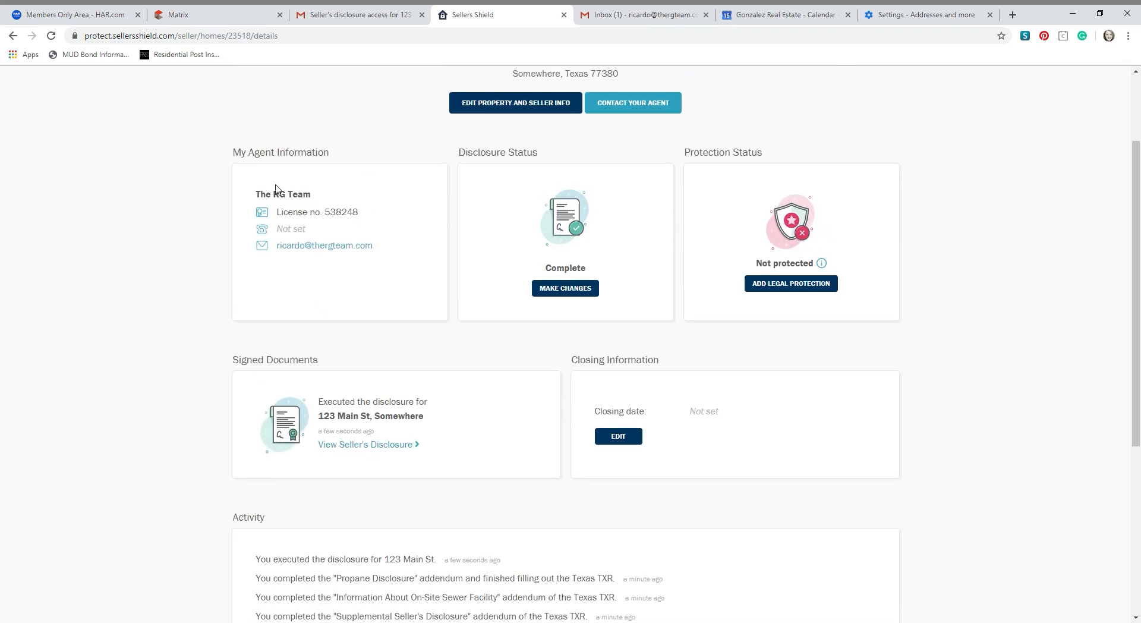
pyautogui.scroll(-3)
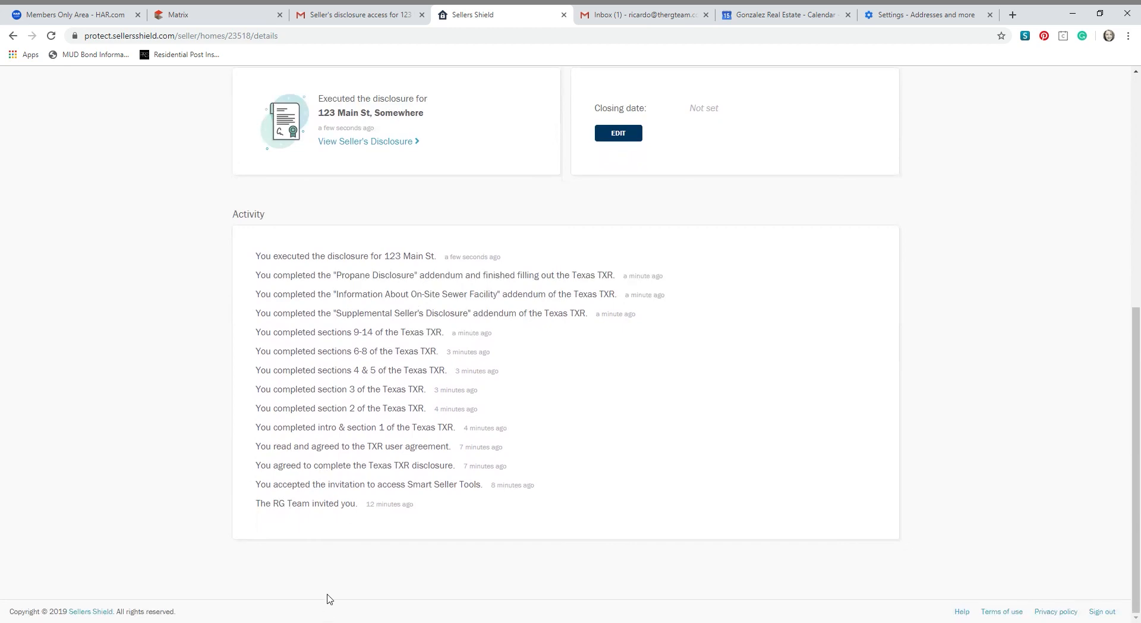